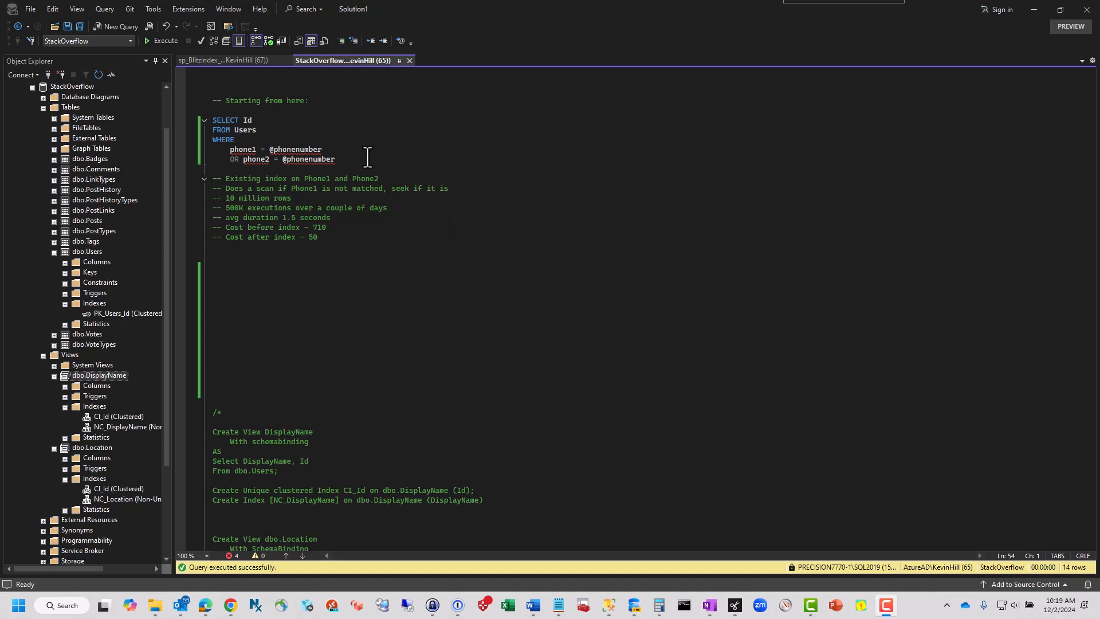
# Step: Review the phone number lookup query and the Users table's PK_Users_Id clustered index
pyautogui.click(335, 159)
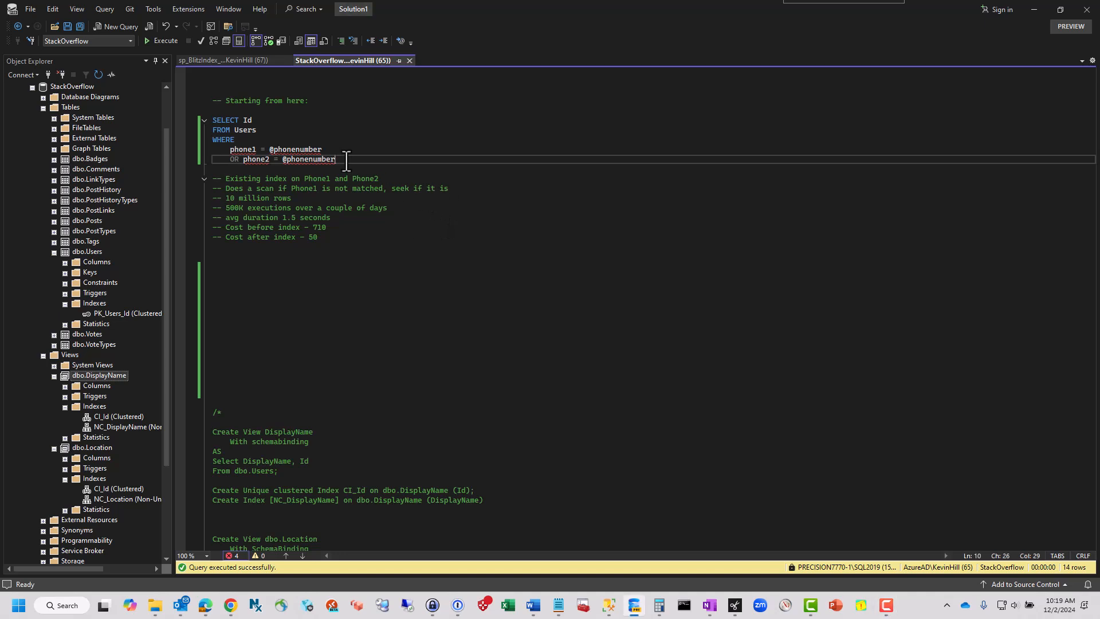
pyautogui.moveTo(334, 159); pyautogui.dragTo(212, 120)
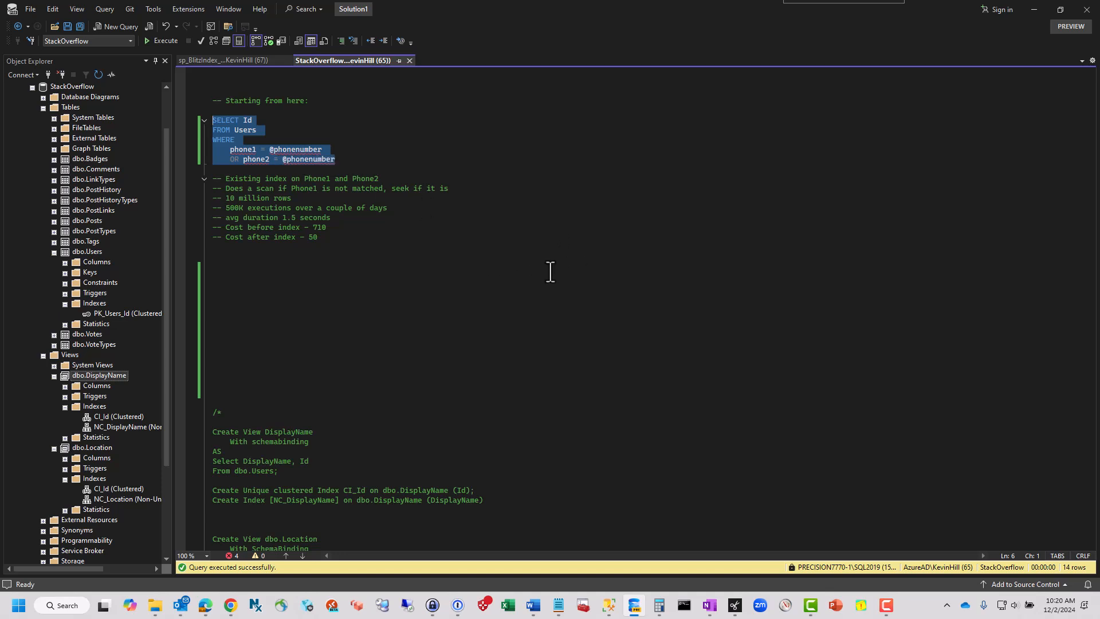
pyautogui.moveTo(482, 258)
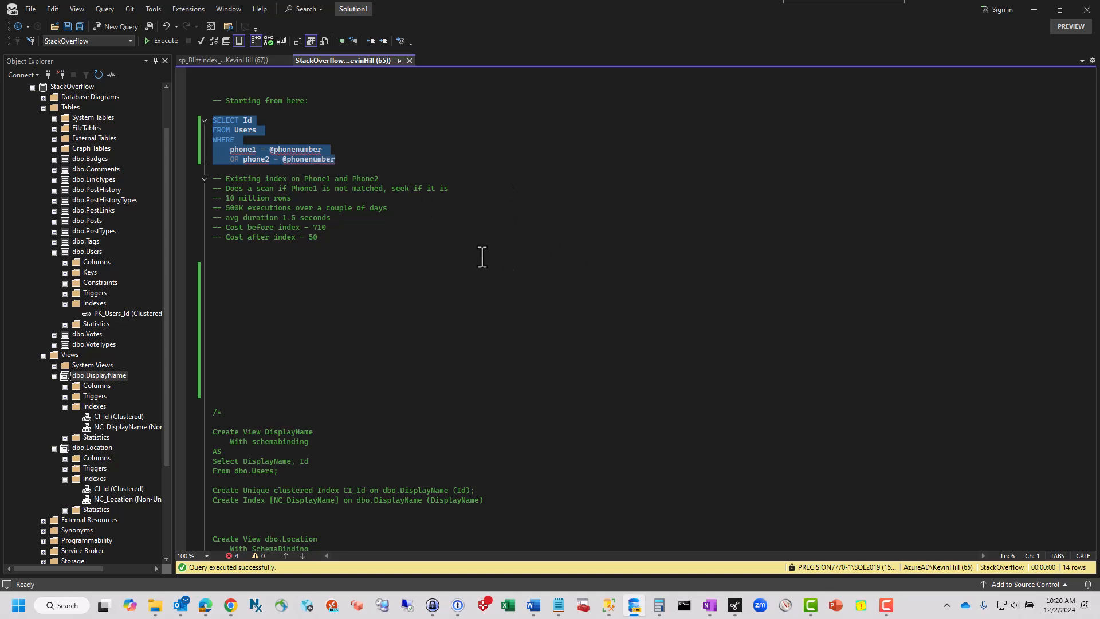
pyautogui.moveTo(489, 246)
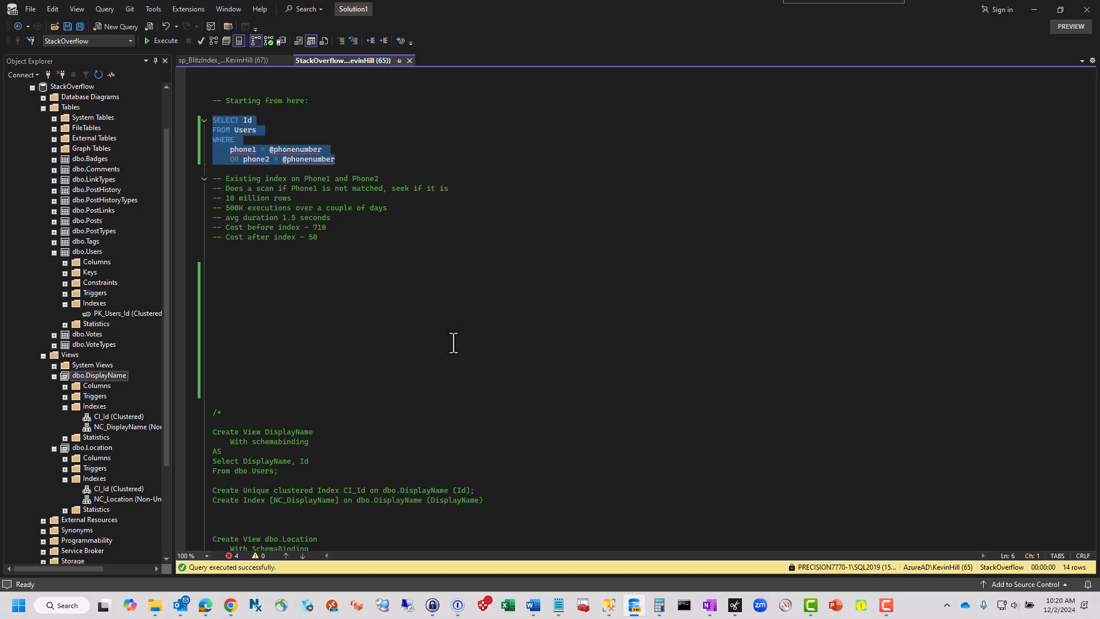
pyautogui.moveTo(482, 372)
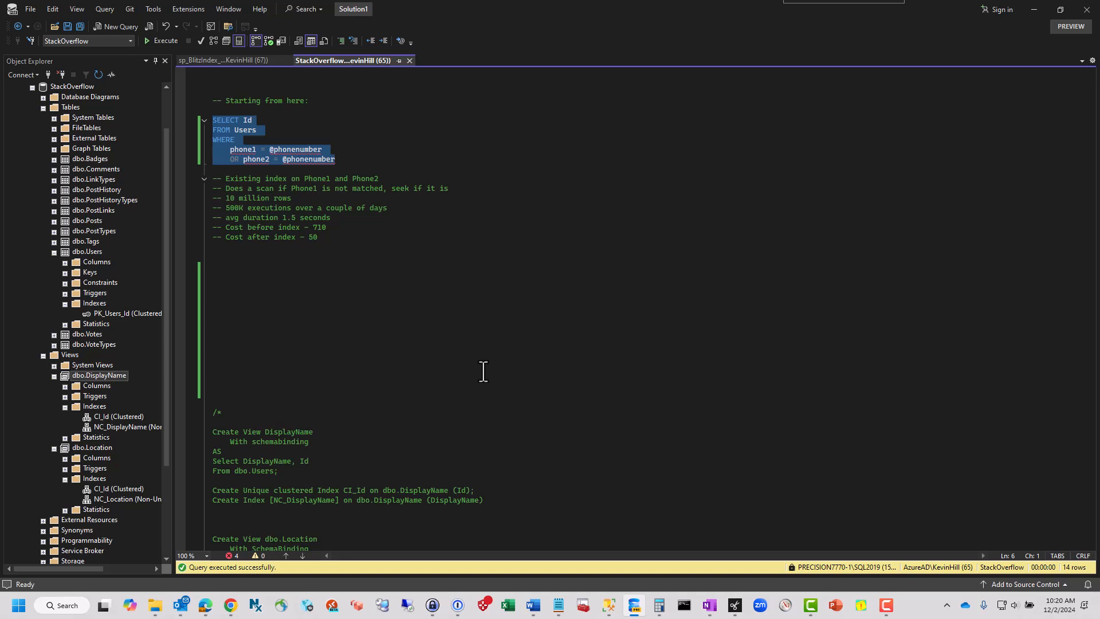
pyautogui.moveTo(236, 172)
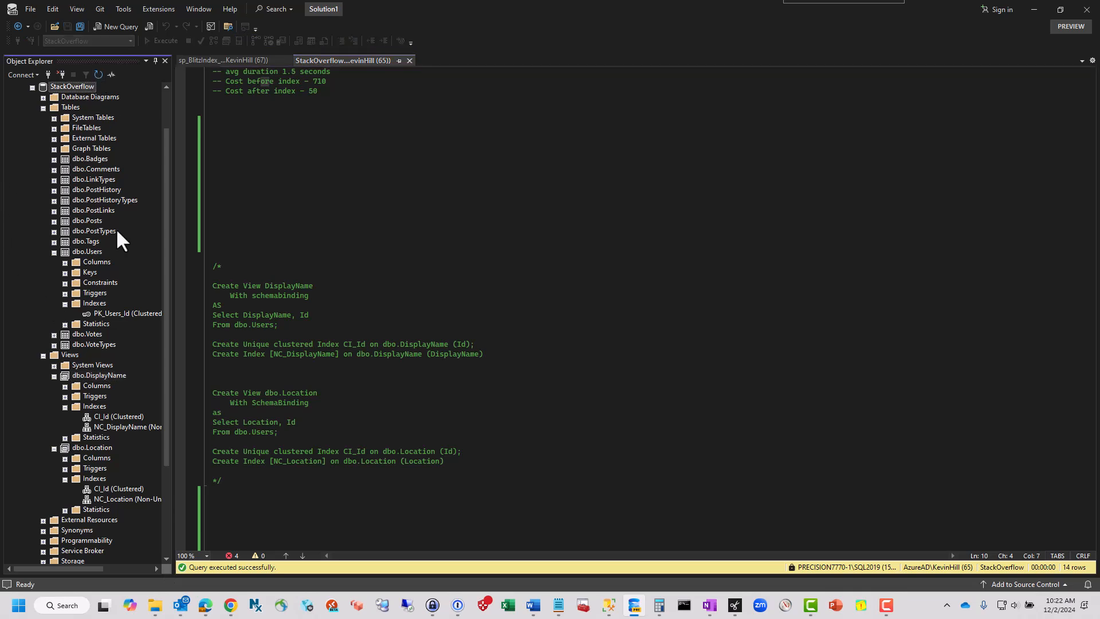
pyautogui.moveTo(139, 223)
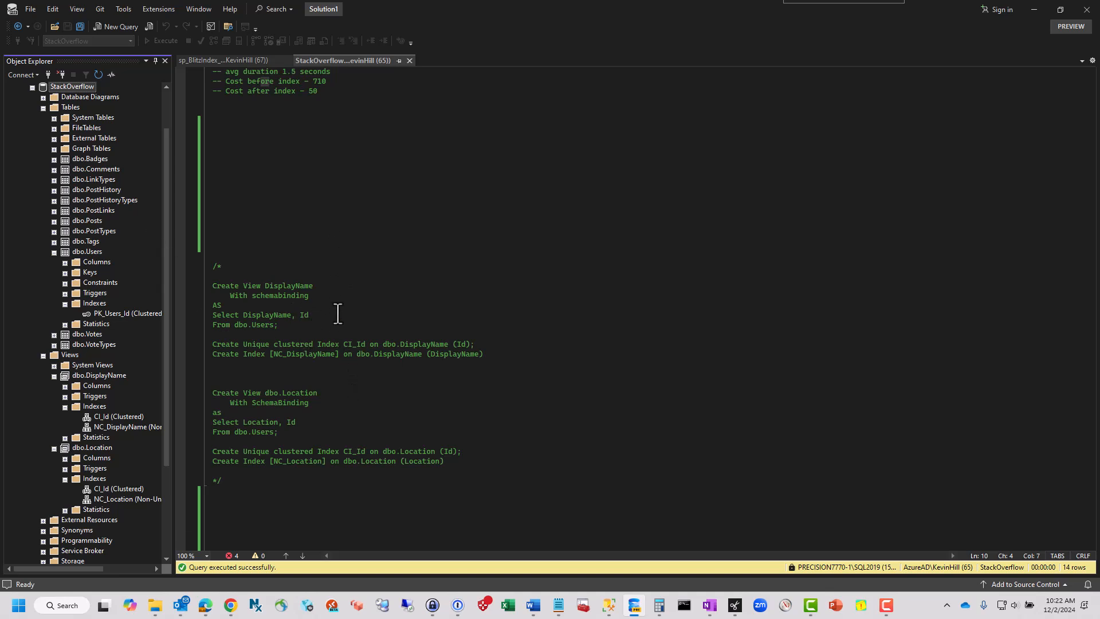
pyautogui.moveTo(371, 309)
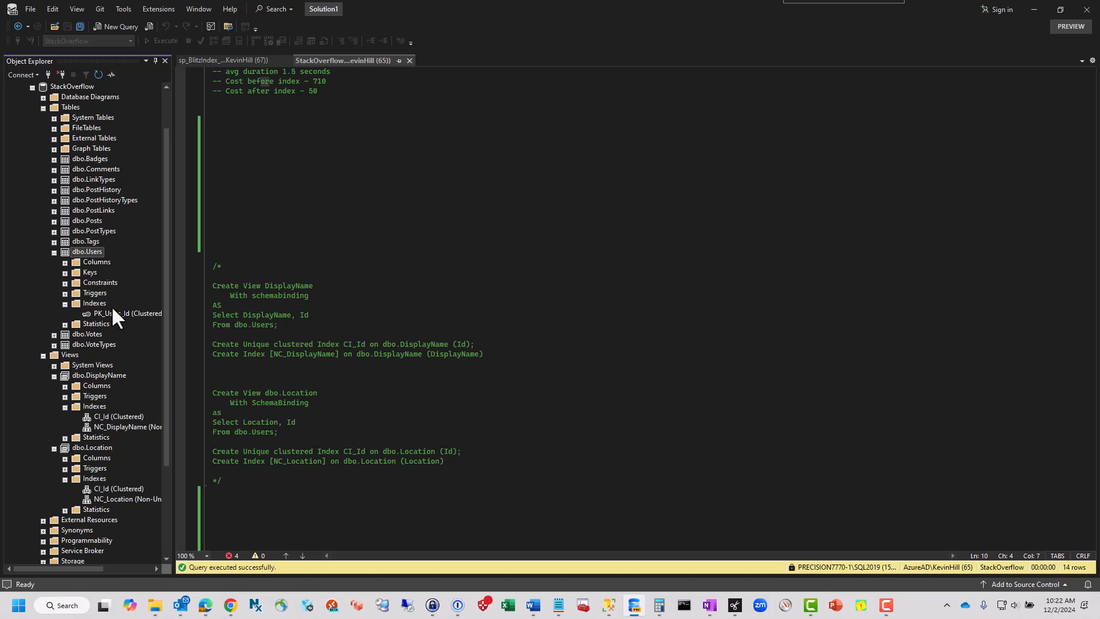
pyautogui.moveTo(106, 397)
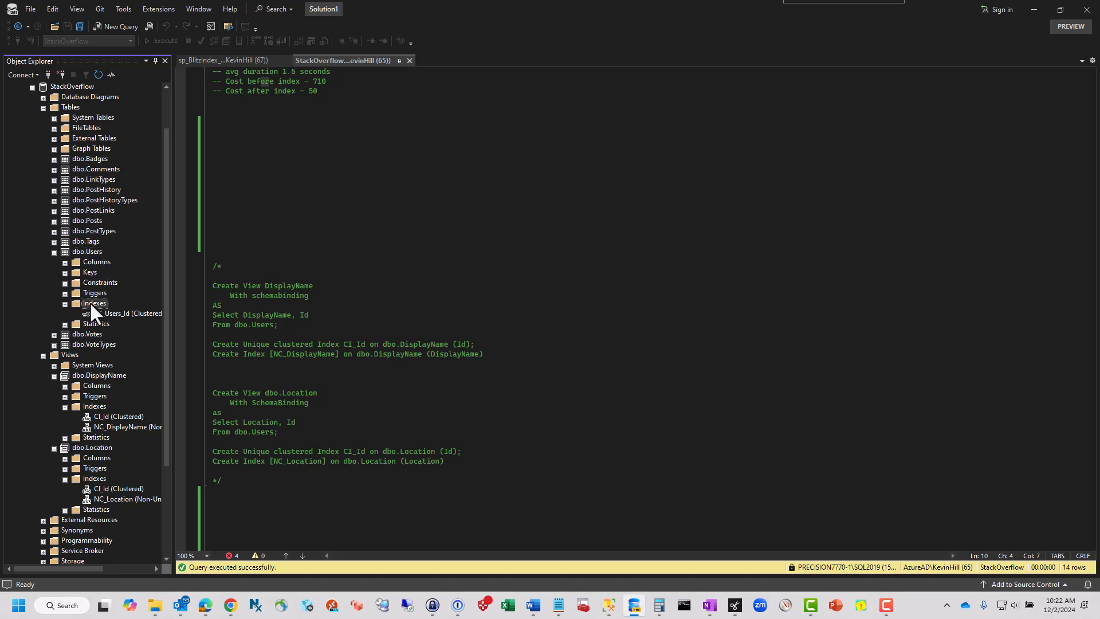
pyautogui.rightClick(94, 302)
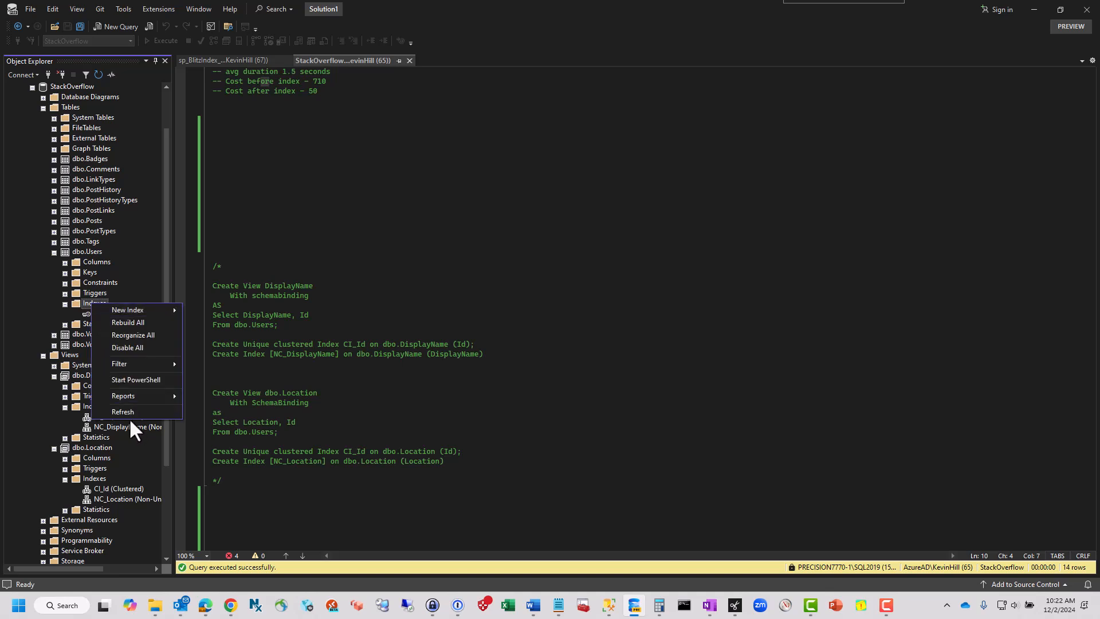
pyautogui.click(122, 412)
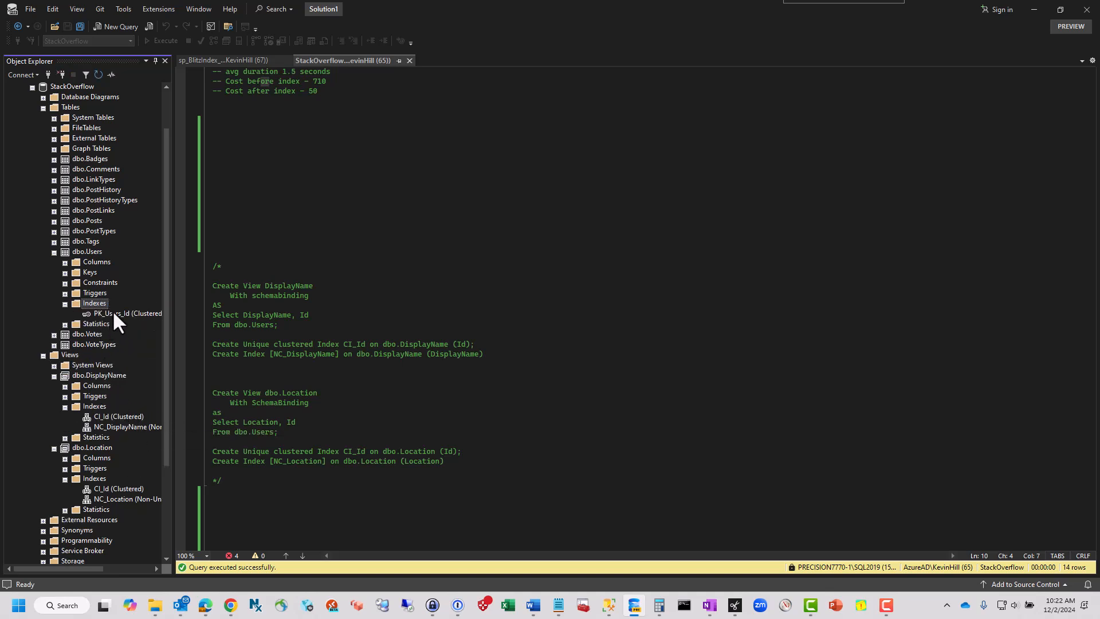
pyautogui.click(130, 313)
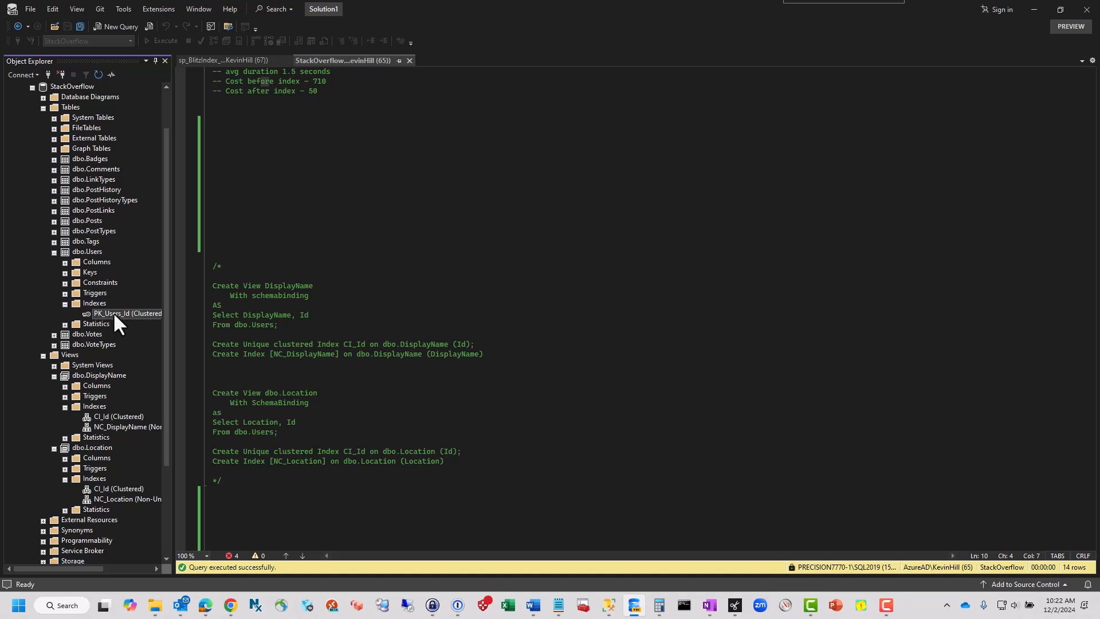
pyautogui.moveTo(62, 326)
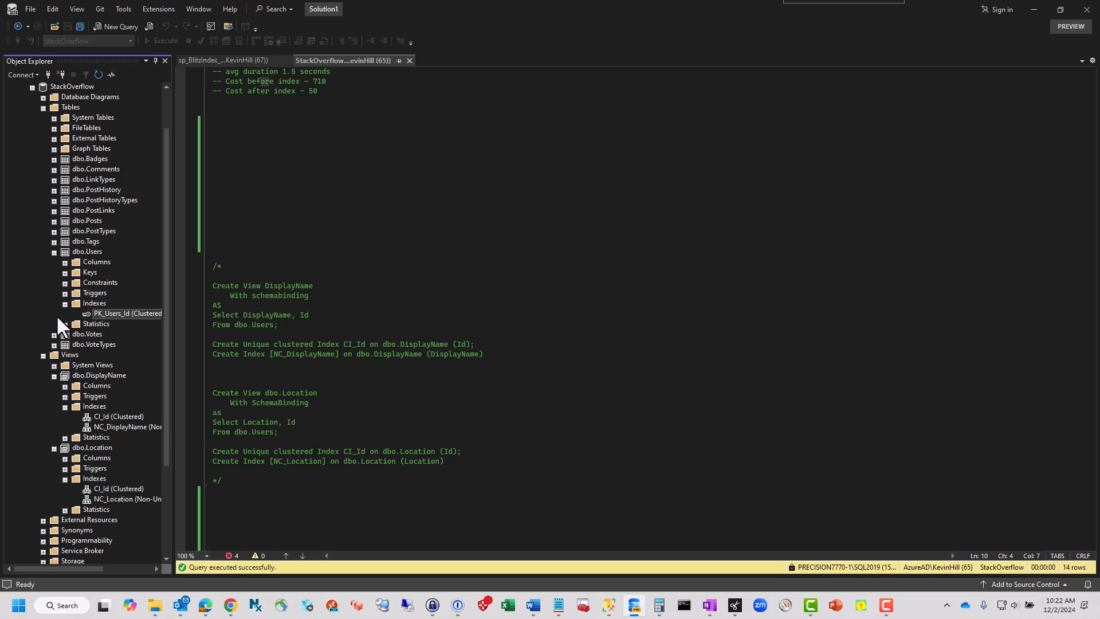
pyautogui.moveTo(100, 407)
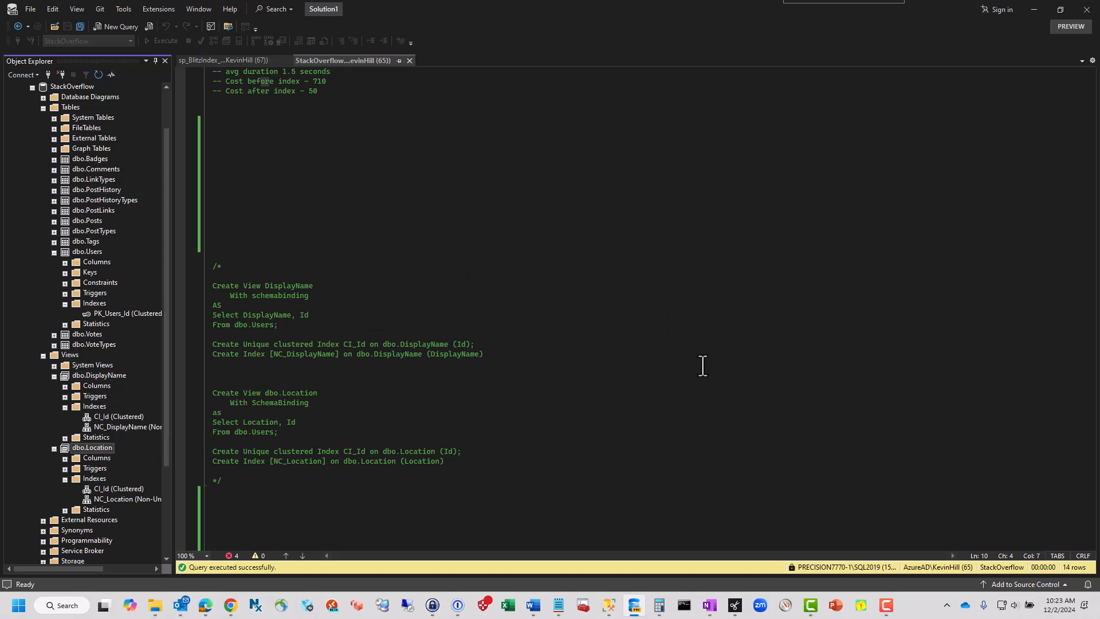
pyautogui.moveTo(708, 356)
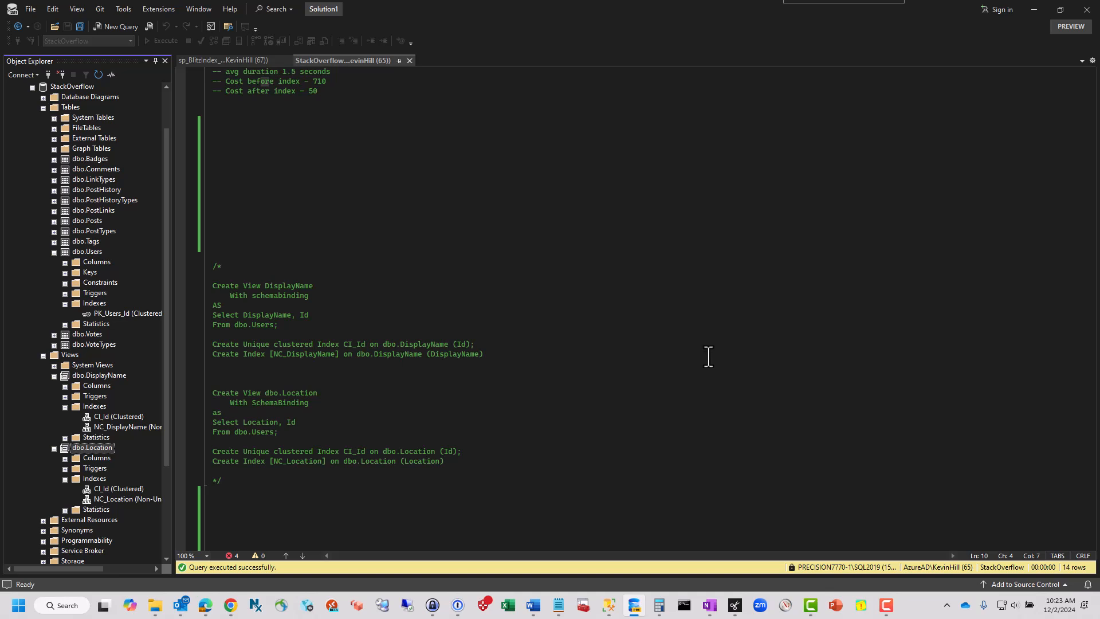
pyautogui.moveTo(690, 296)
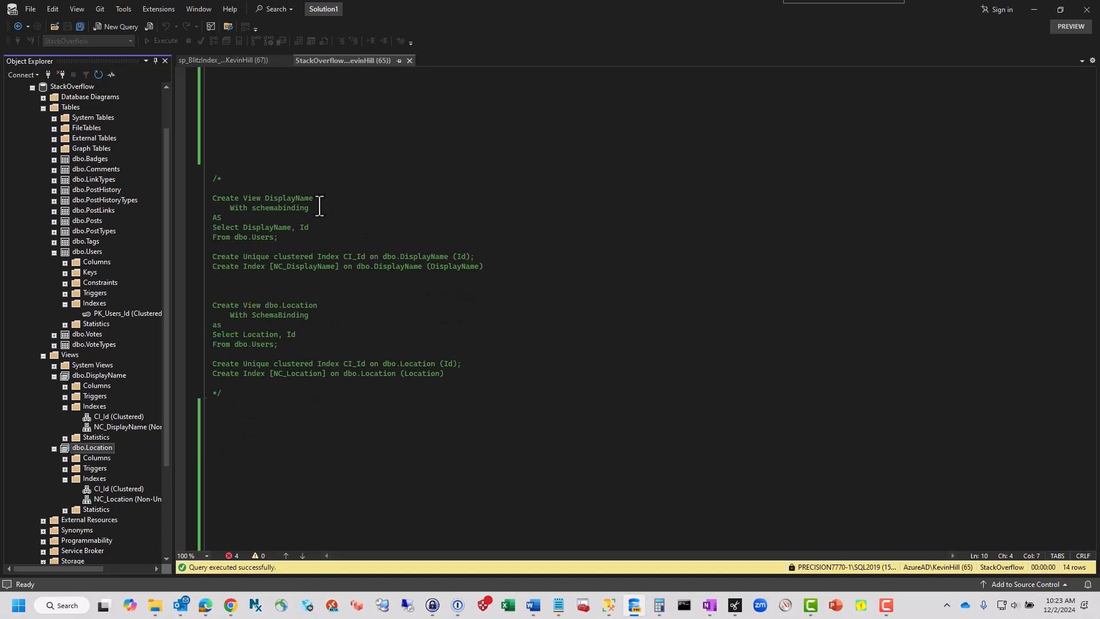
pyautogui.moveTo(325, 231)
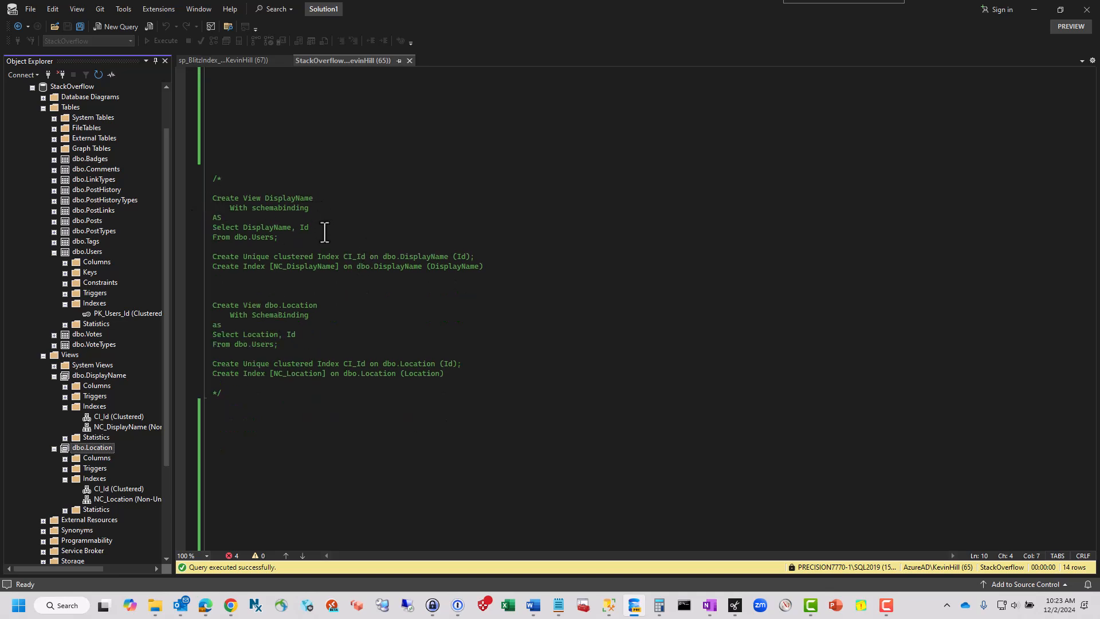
# Step: Review the DisplayName view's index statements and Dallas filter, then run the temp-table script
pyautogui.moveTo(234, 207); pyautogui.dragTo(277, 237)
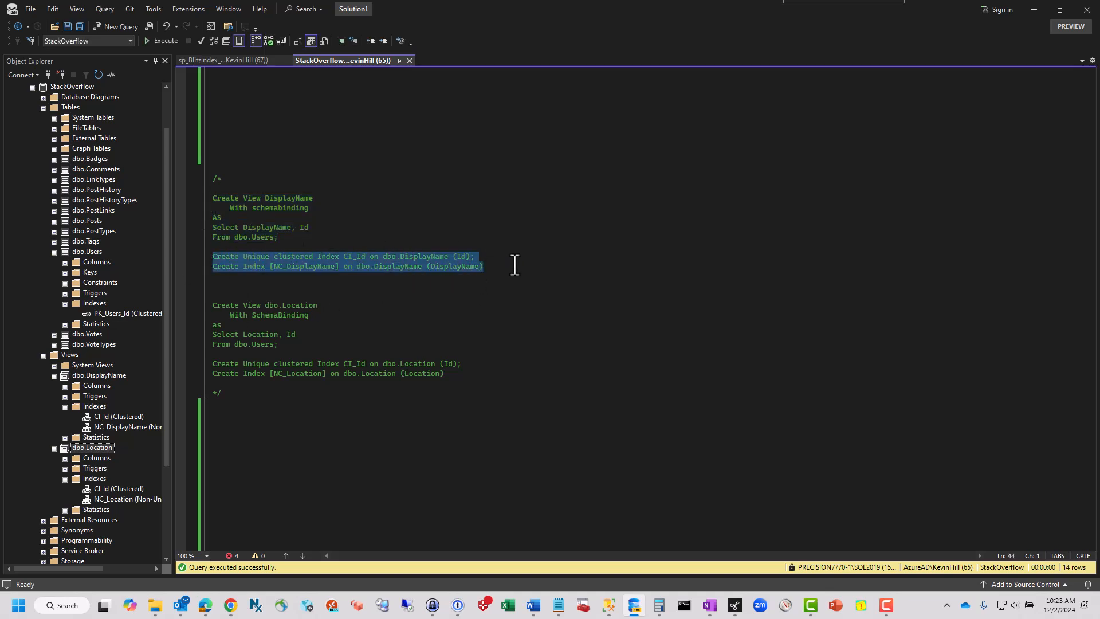
pyautogui.moveTo(517, 293)
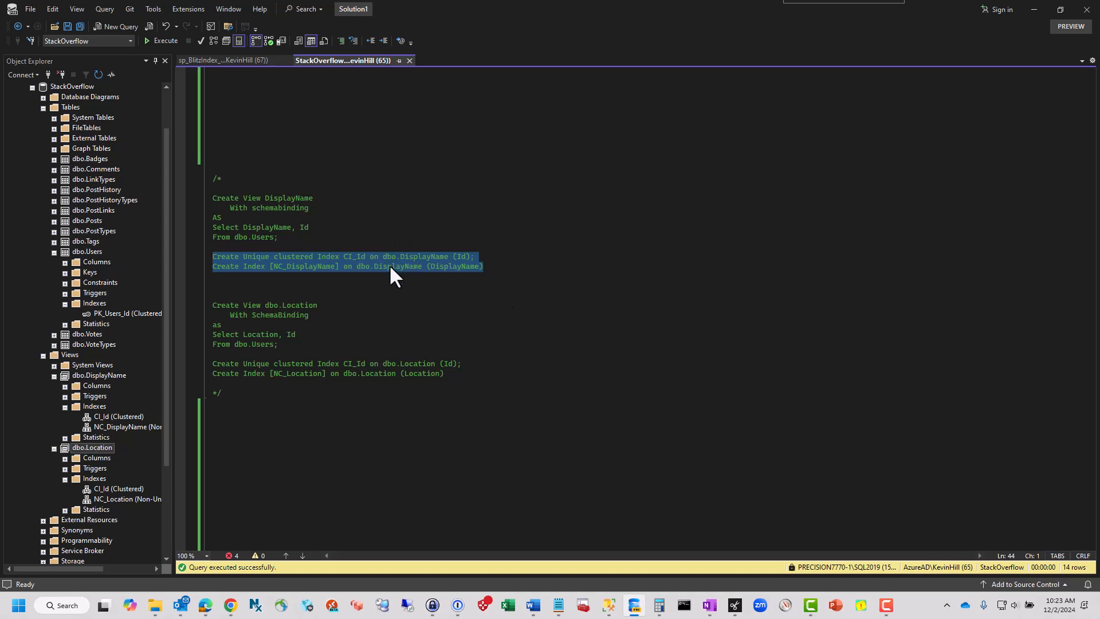
pyautogui.moveTo(274, 300)
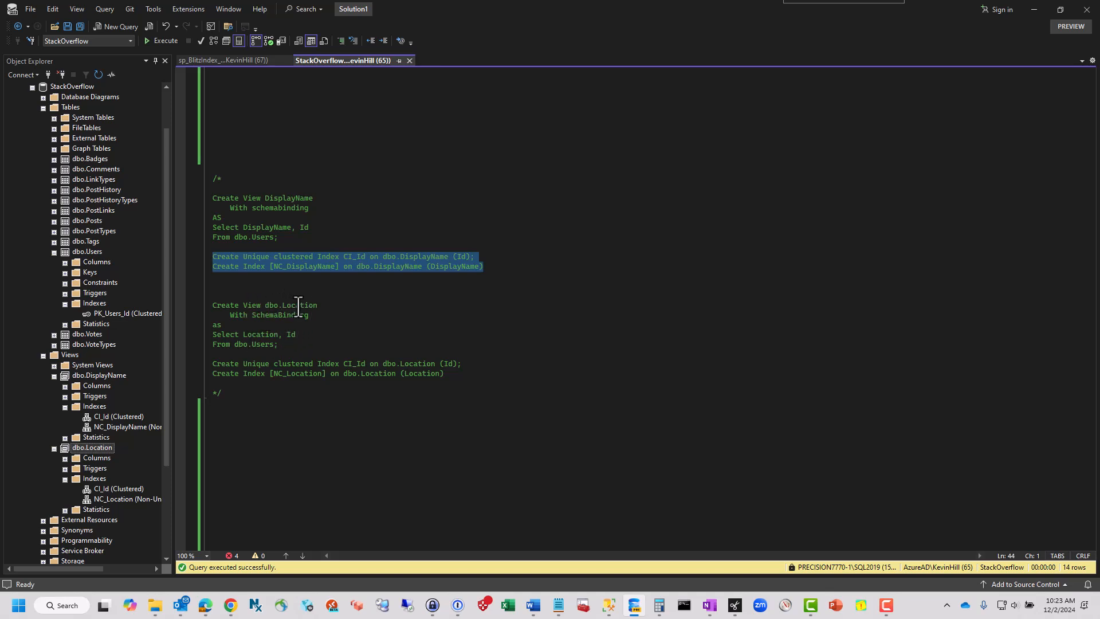
pyautogui.click(218, 392)
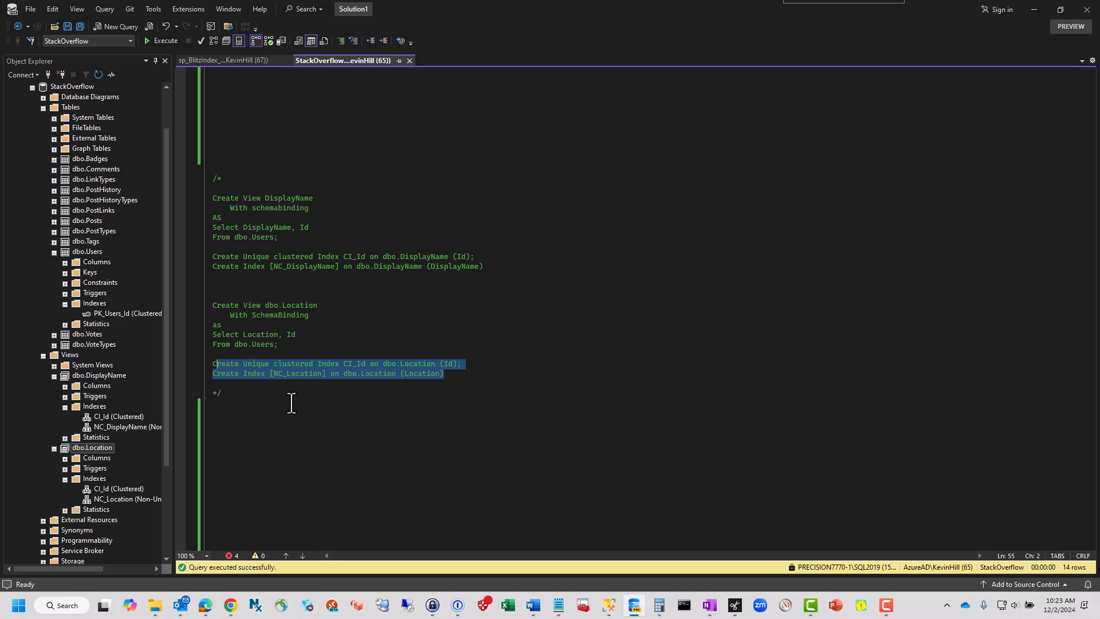
pyautogui.moveTo(126, 426)
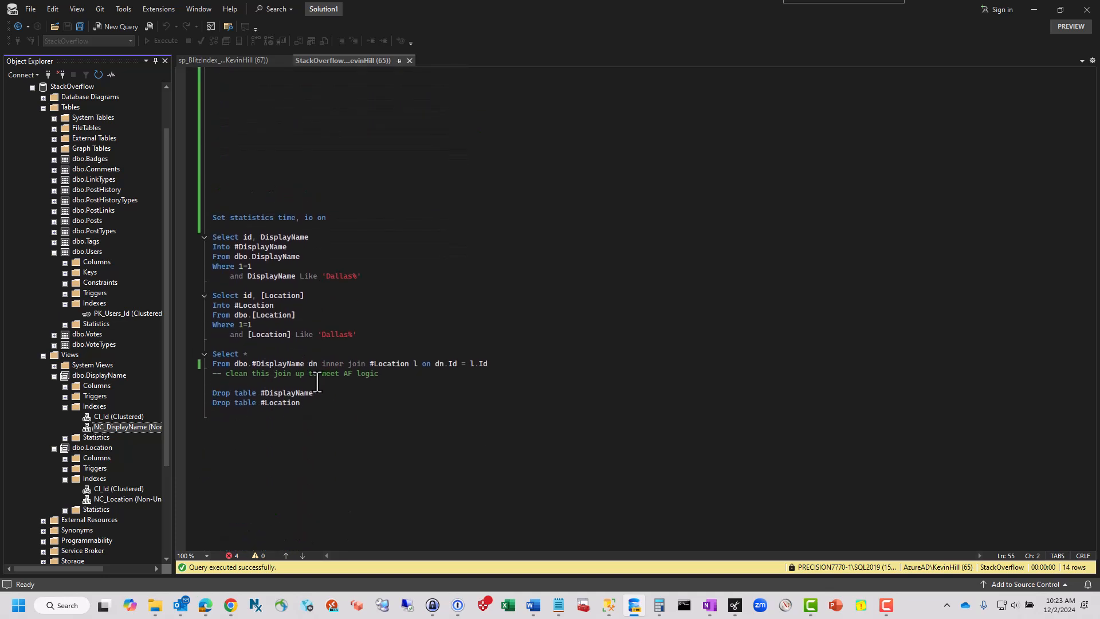
pyautogui.click(341, 276)
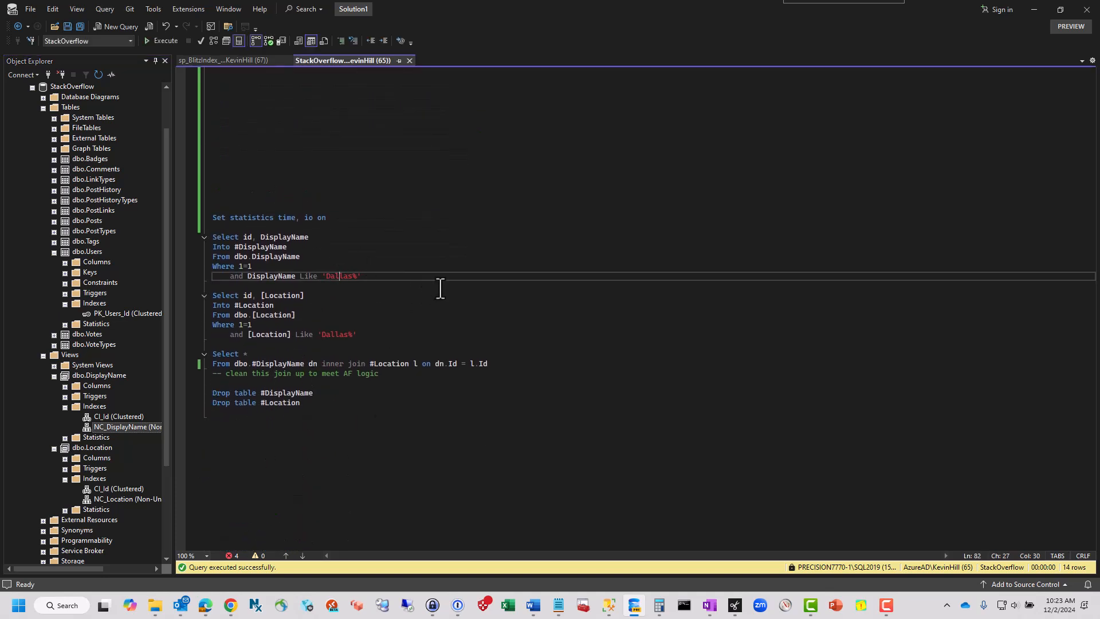
pyautogui.moveTo(450, 265)
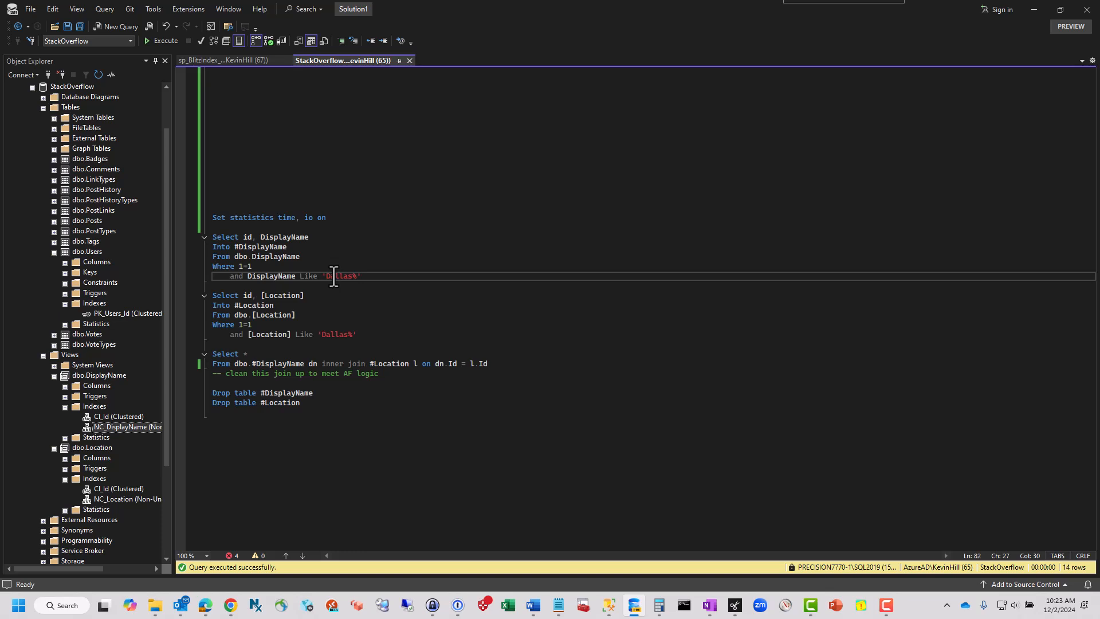
pyautogui.moveTo(354, 210)
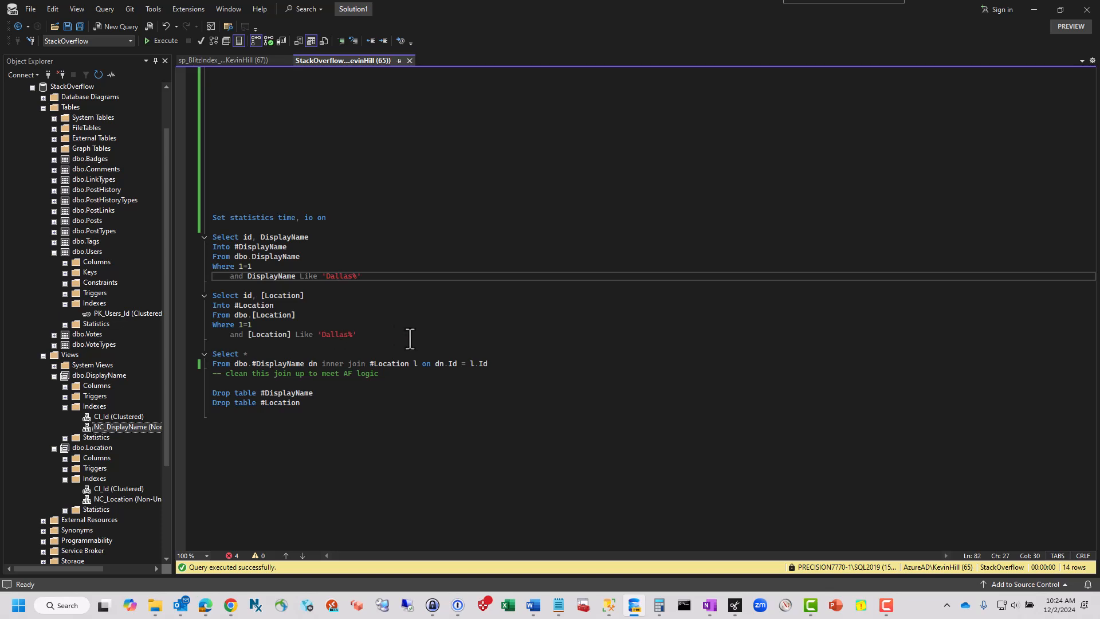
pyautogui.moveTo(447, 328)
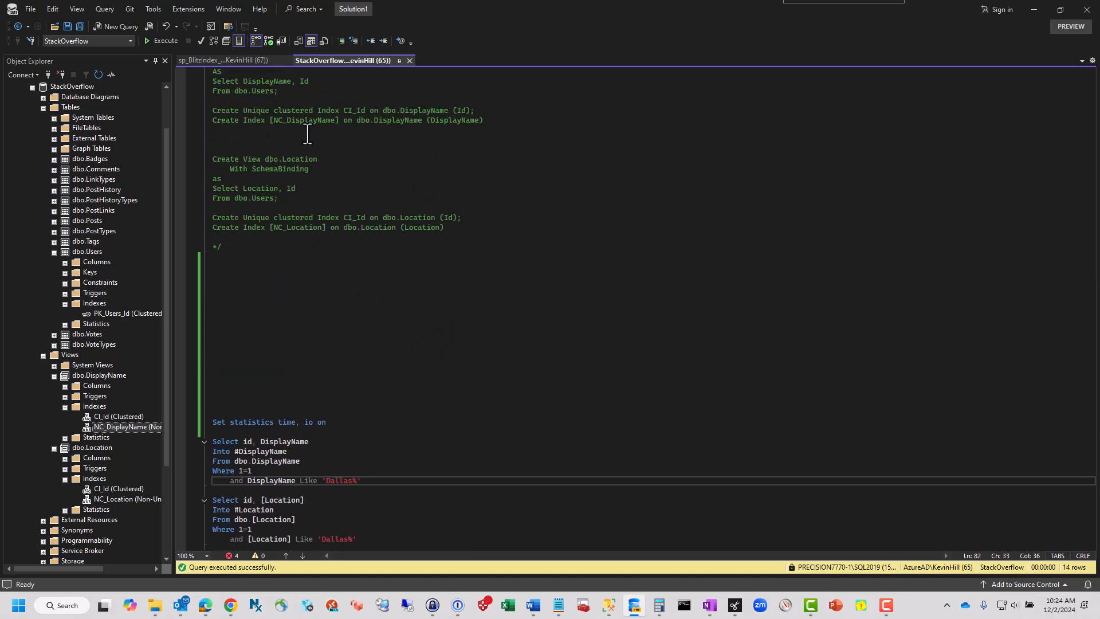
pyautogui.scroll(3)
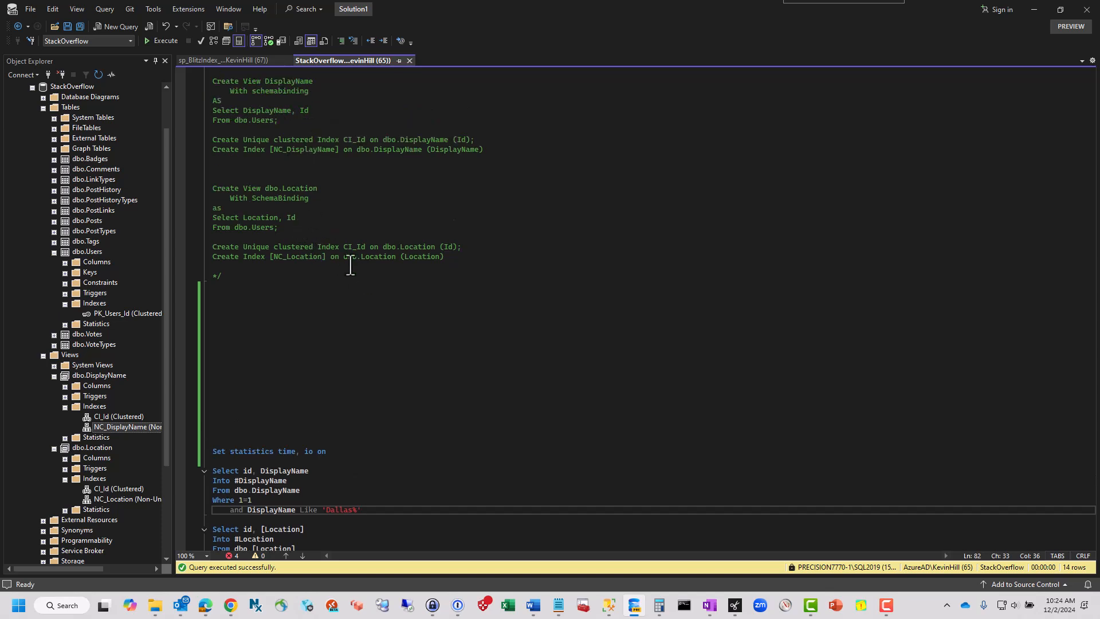
pyautogui.scroll(-3)
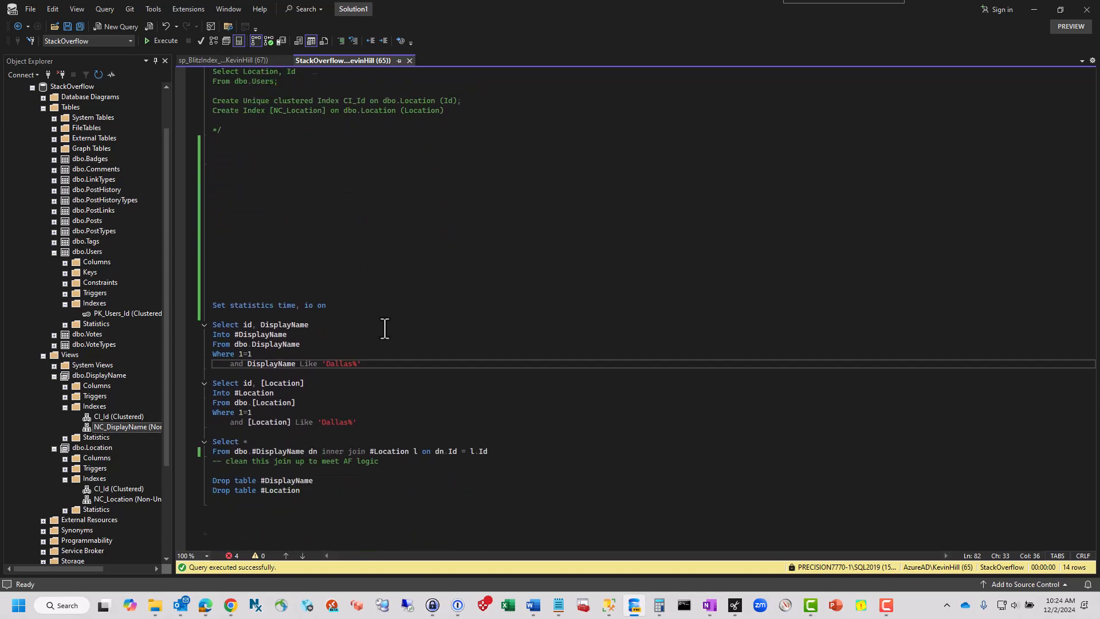
pyautogui.scroll(-3)
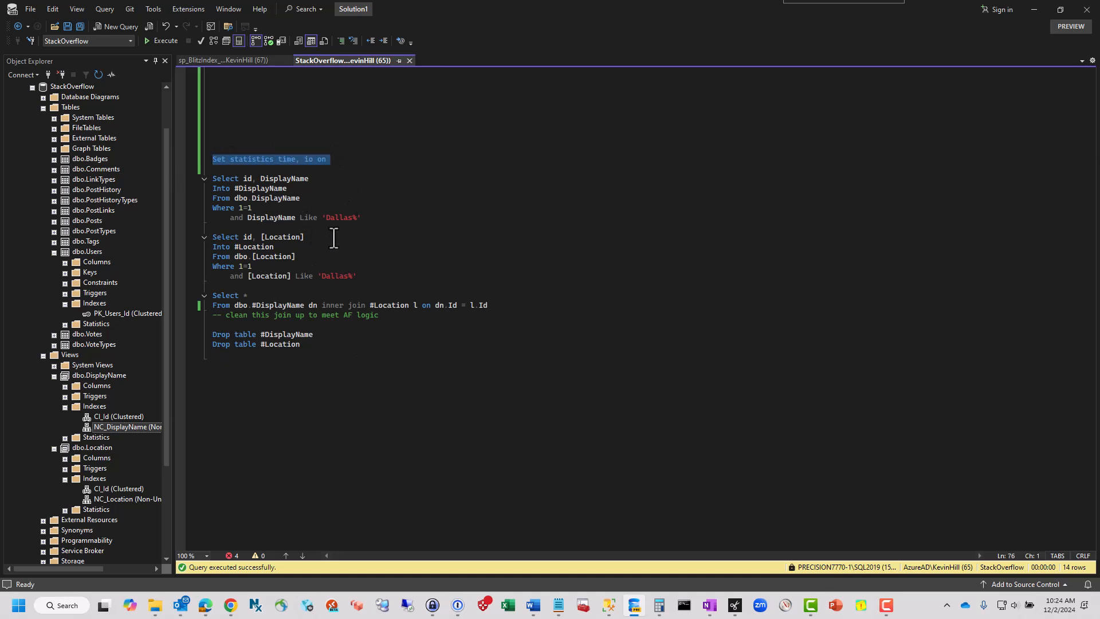
pyautogui.moveTo(394, 268)
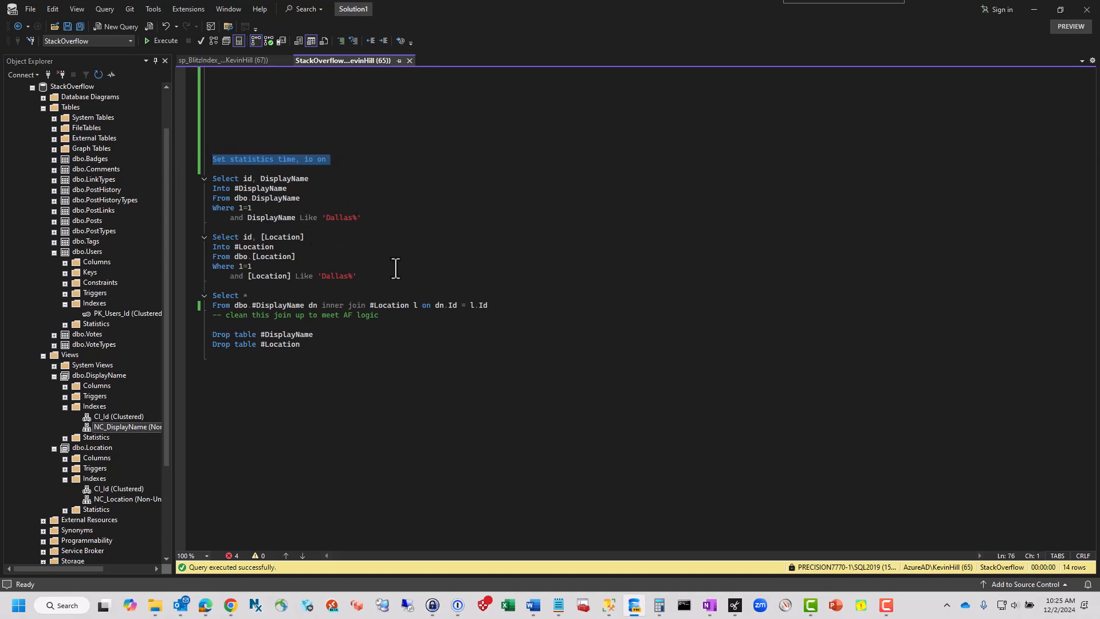
pyautogui.moveTo(416, 233)
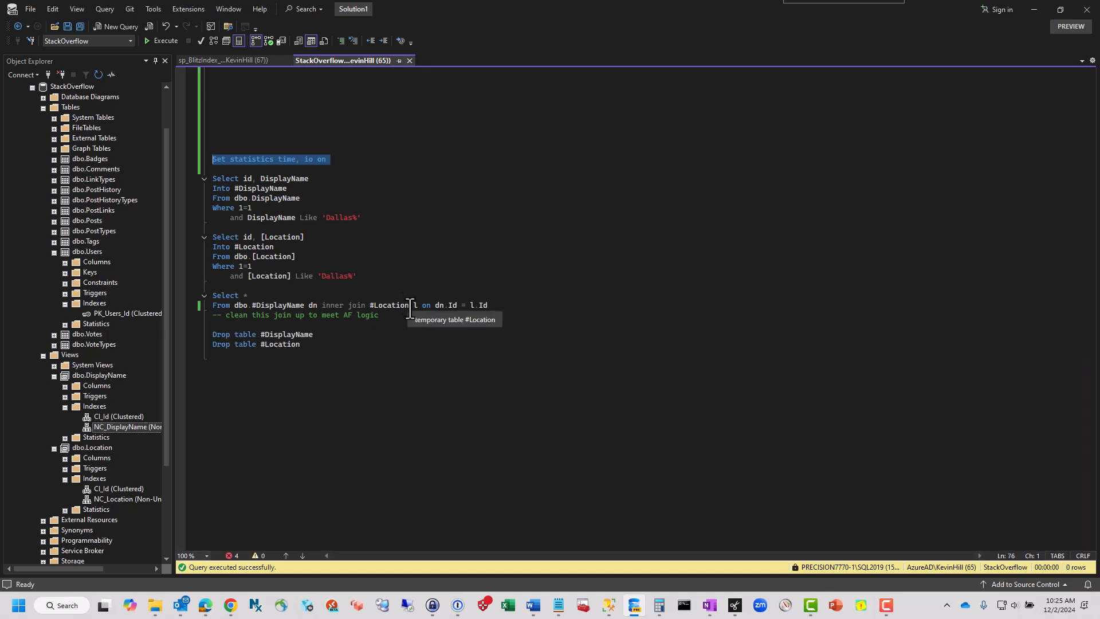
pyautogui.moveTo(254, 216)
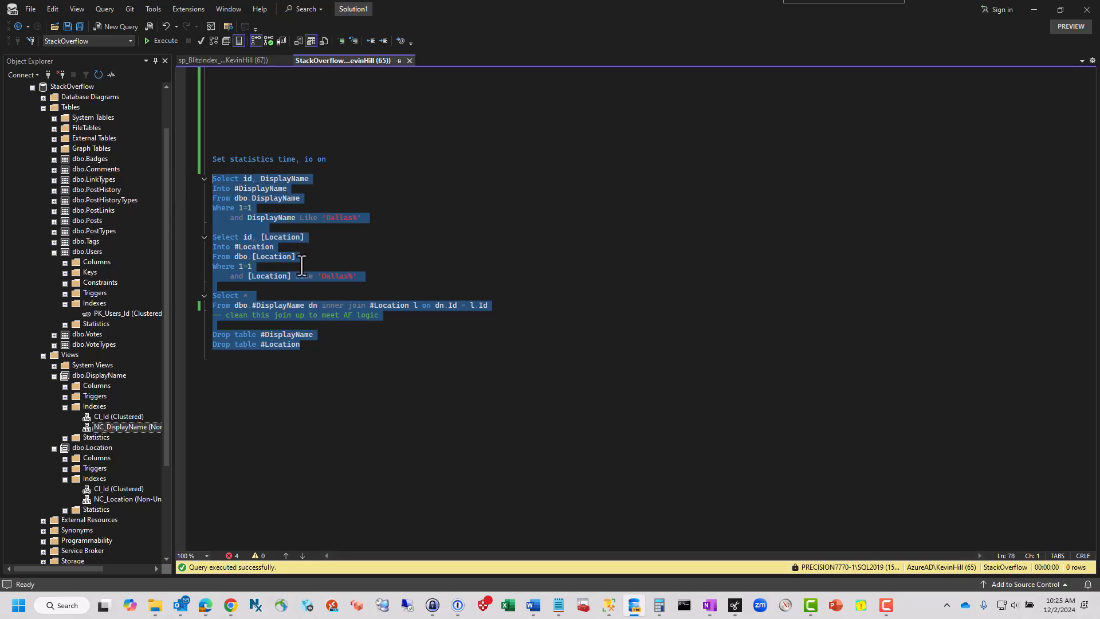
pyautogui.moveTo(349, 384)
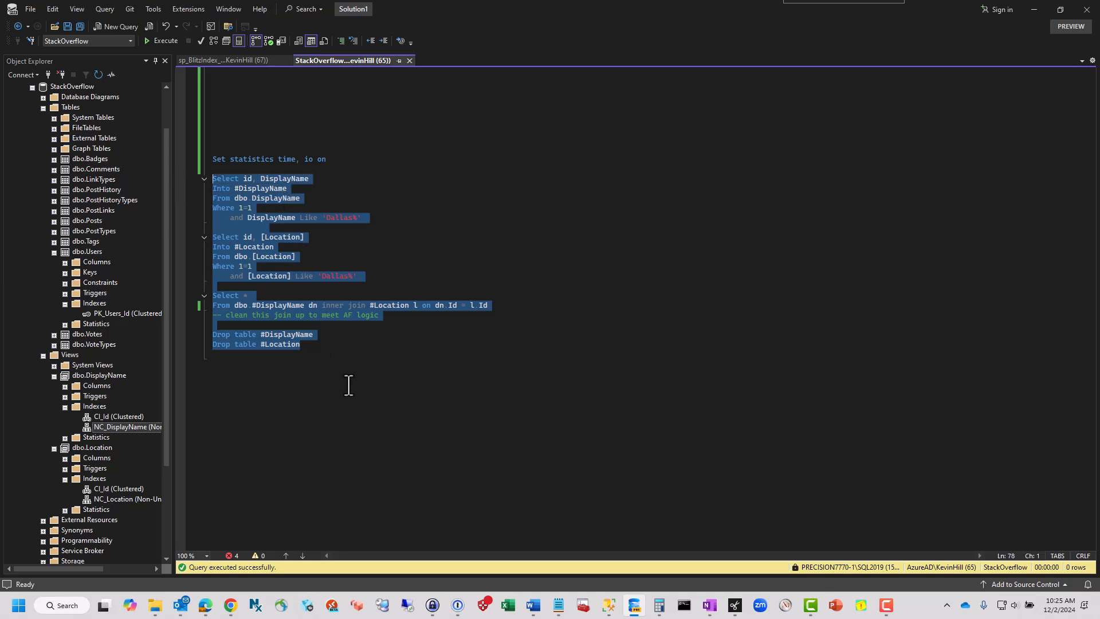
pyautogui.click(166, 41)
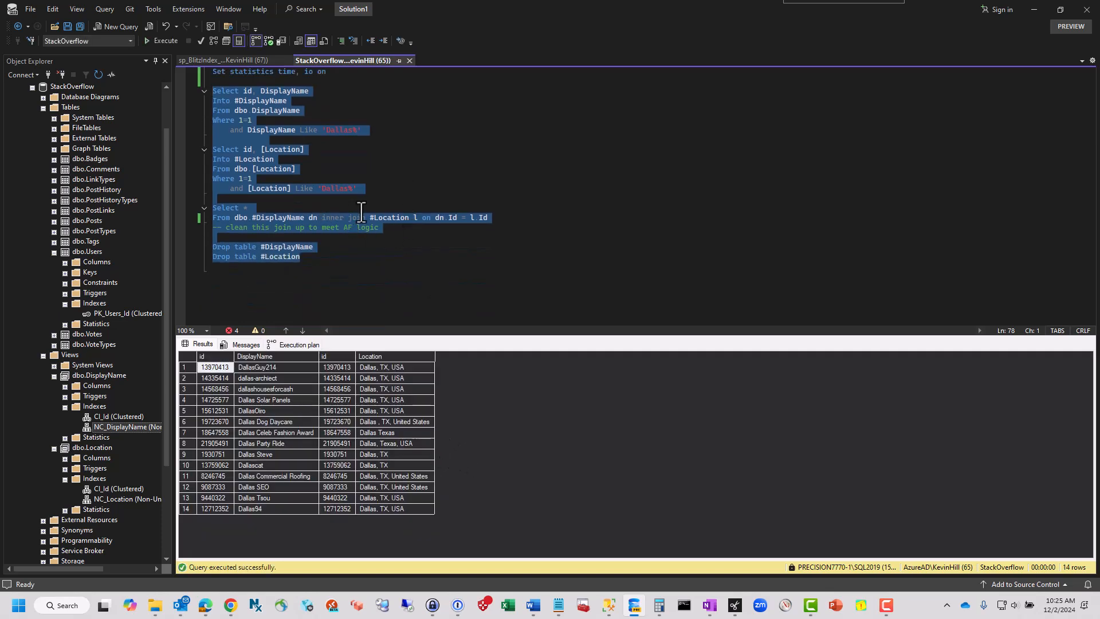
pyautogui.moveTo(365, 321)
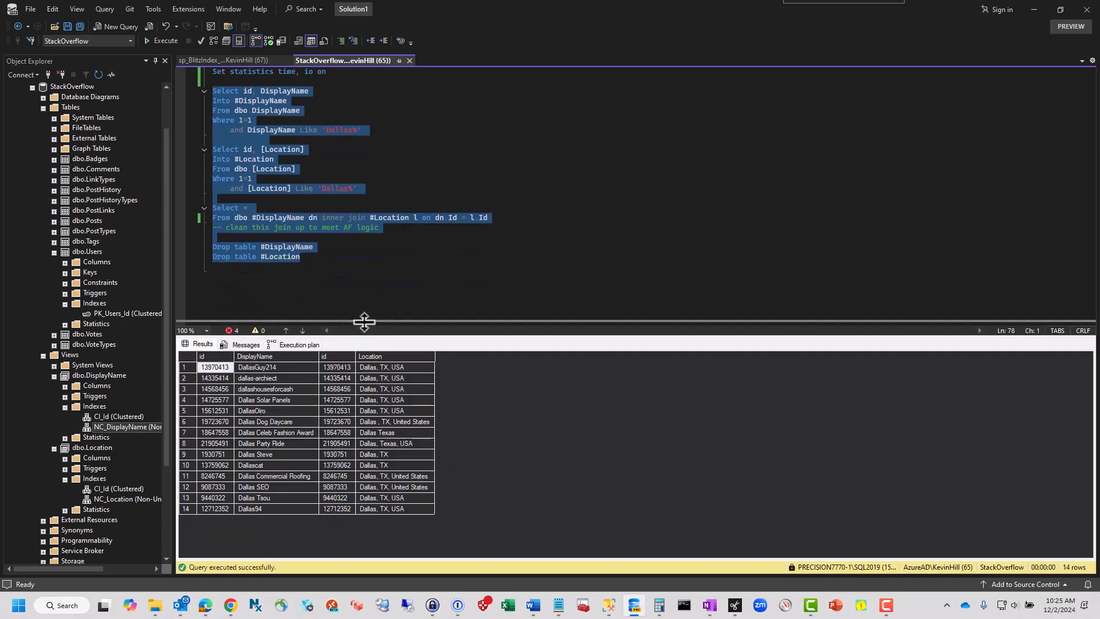
# Step: Show the execution plan with index seeks on both views and a hash match join
pyautogui.click(298, 212)
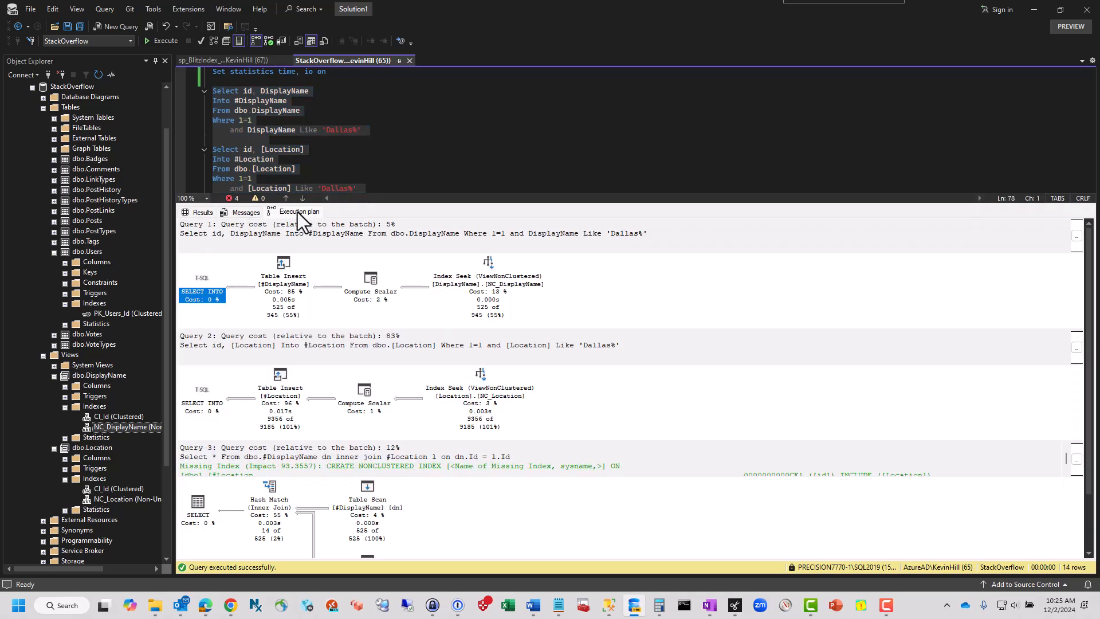
pyautogui.moveTo(488, 287)
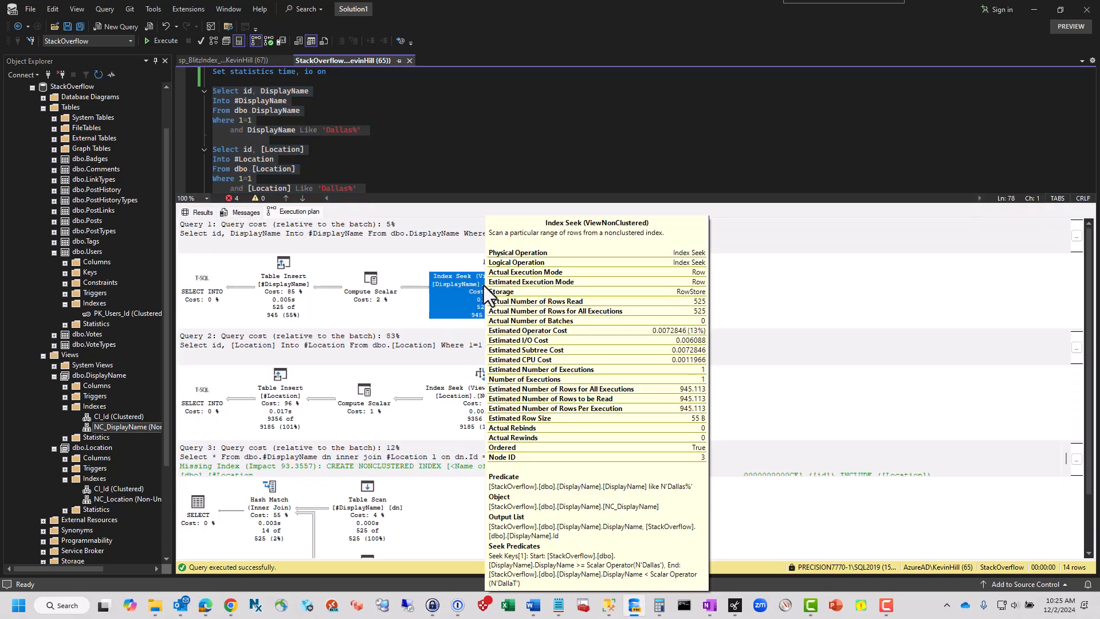
pyautogui.moveTo(897, 449)
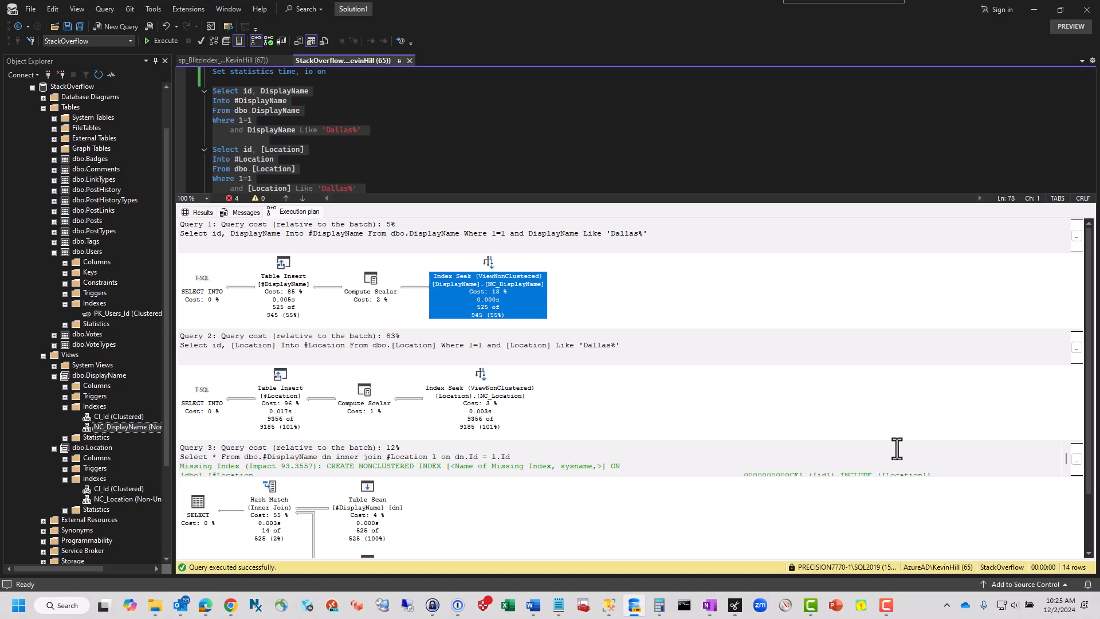
pyautogui.moveTo(481, 397)
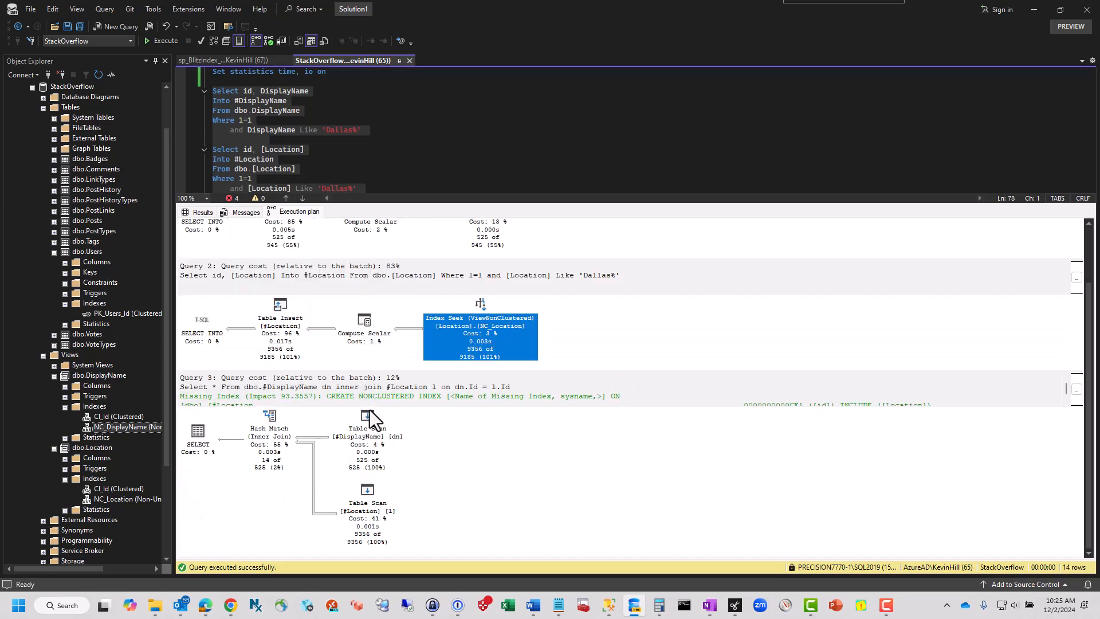
pyautogui.moveTo(334, 463)
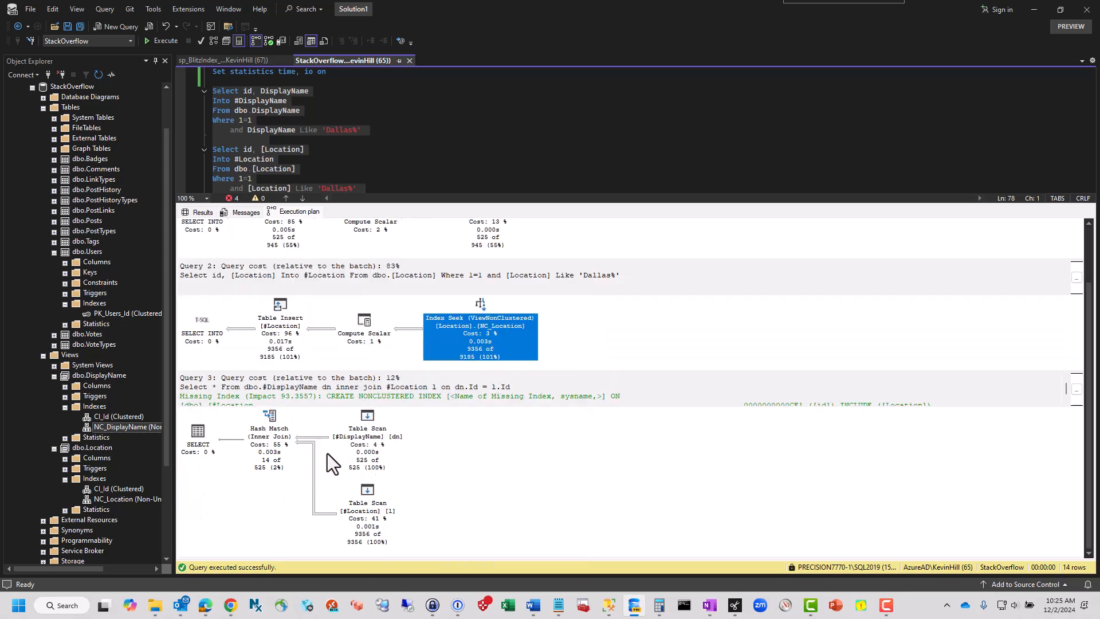
pyautogui.moveTo(506, 449)
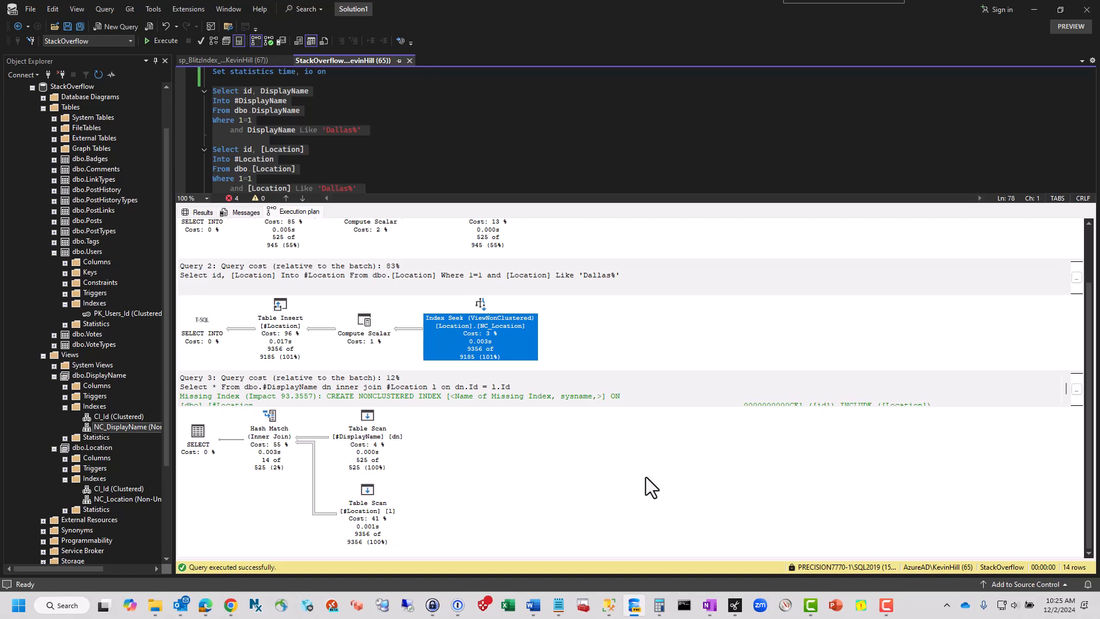
pyautogui.moveTo(249, 227)
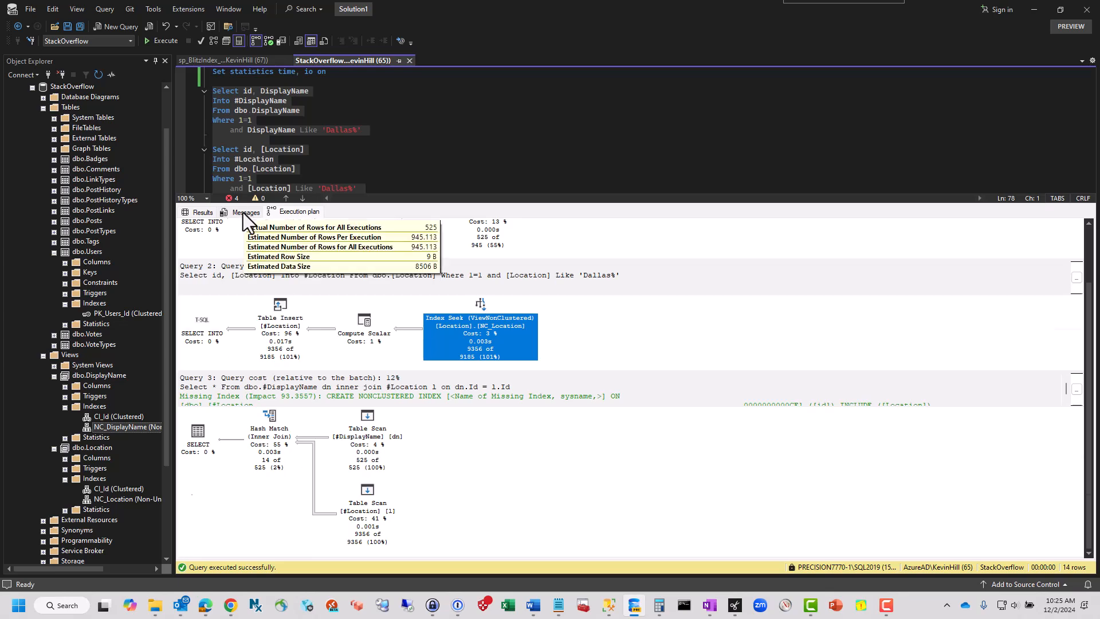
# Step: Review the I/O and time statistics: 8 and 60 logical reads, 16 ms CPU
pyautogui.click(246, 212)
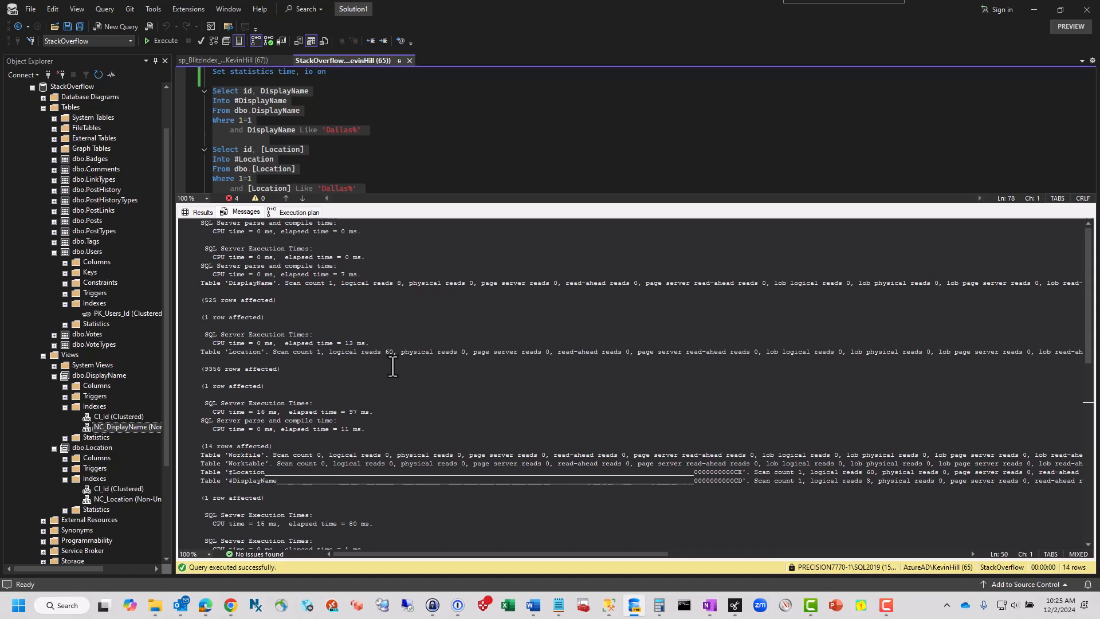
pyautogui.moveTo(395, 291)
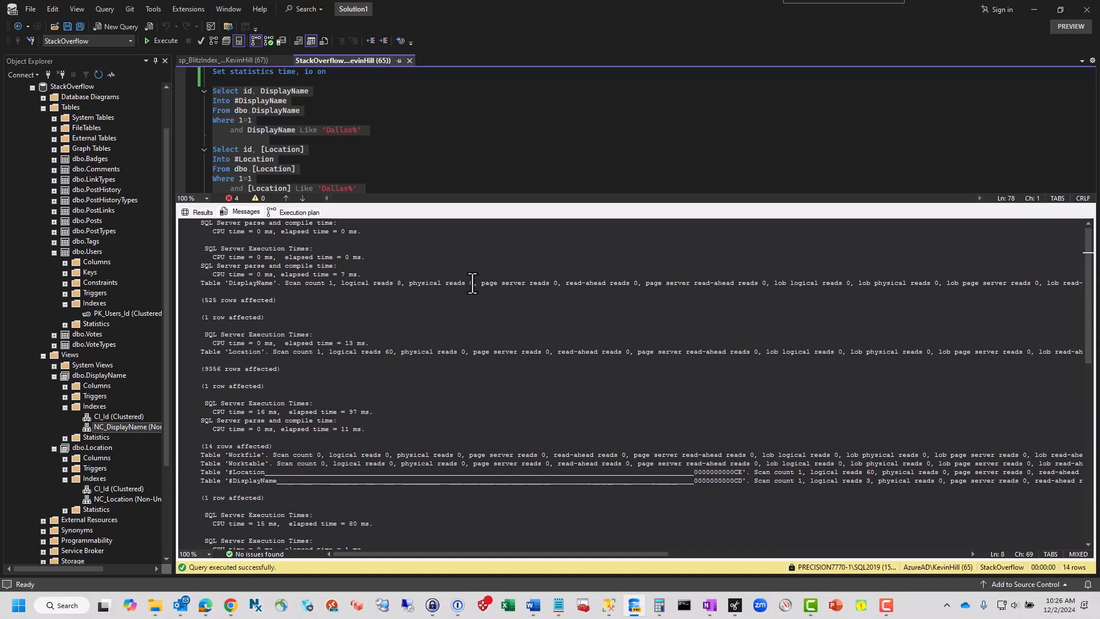
pyautogui.moveTo(342, 282); pyautogui.dragTo(474, 282)
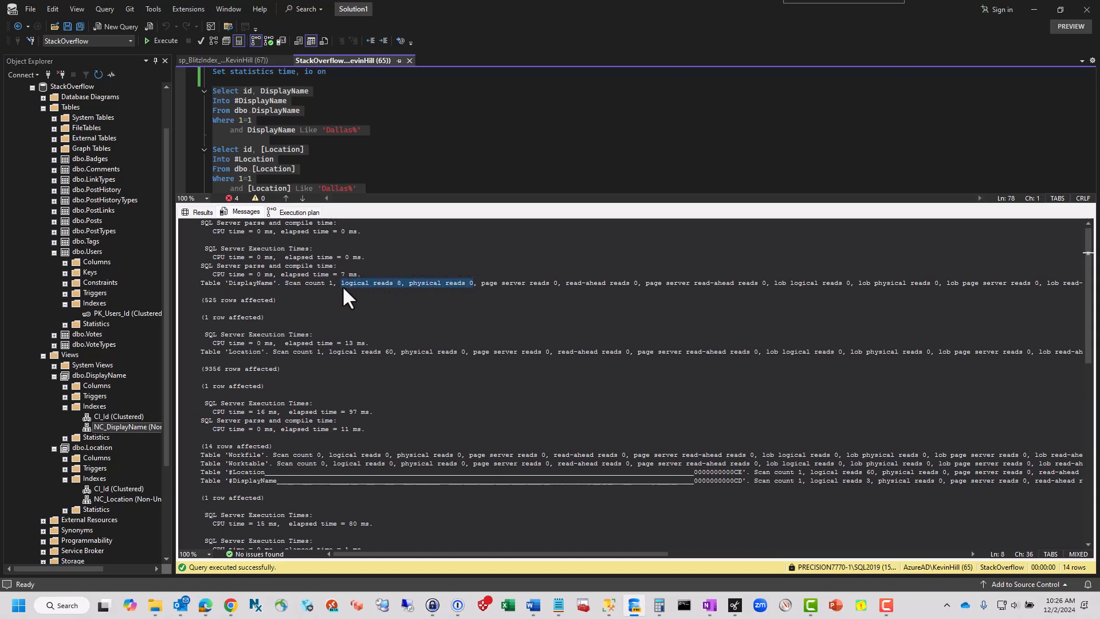
pyautogui.moveTo(405, 426)
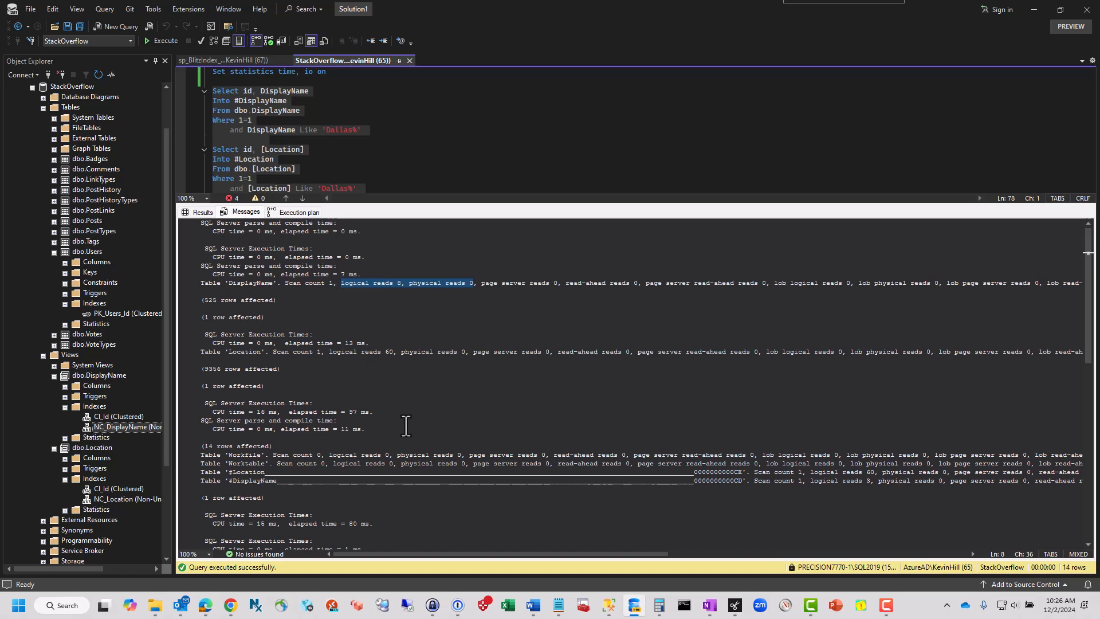
pyautogui.moveTo(403, 419)
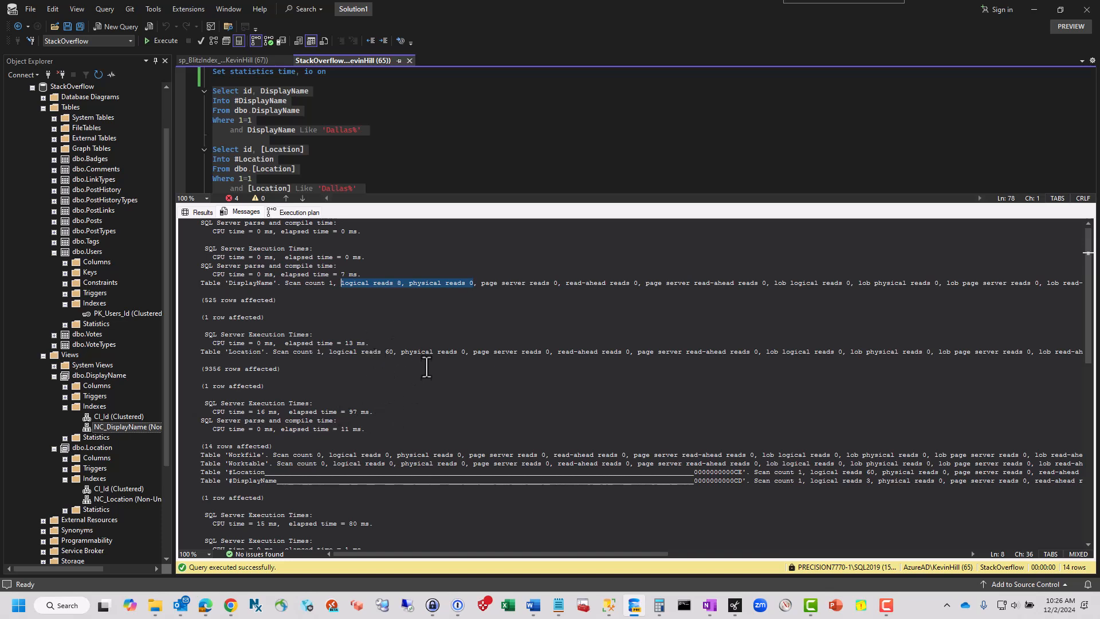
pyautogui.click(460, 351)
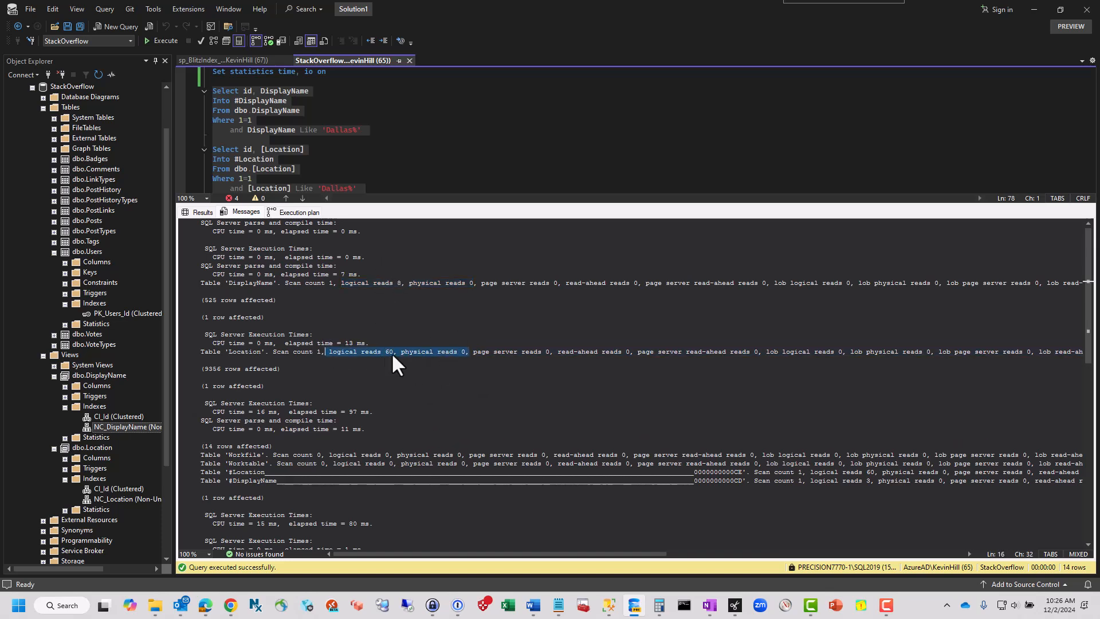
pyautogui.scroll(-3)
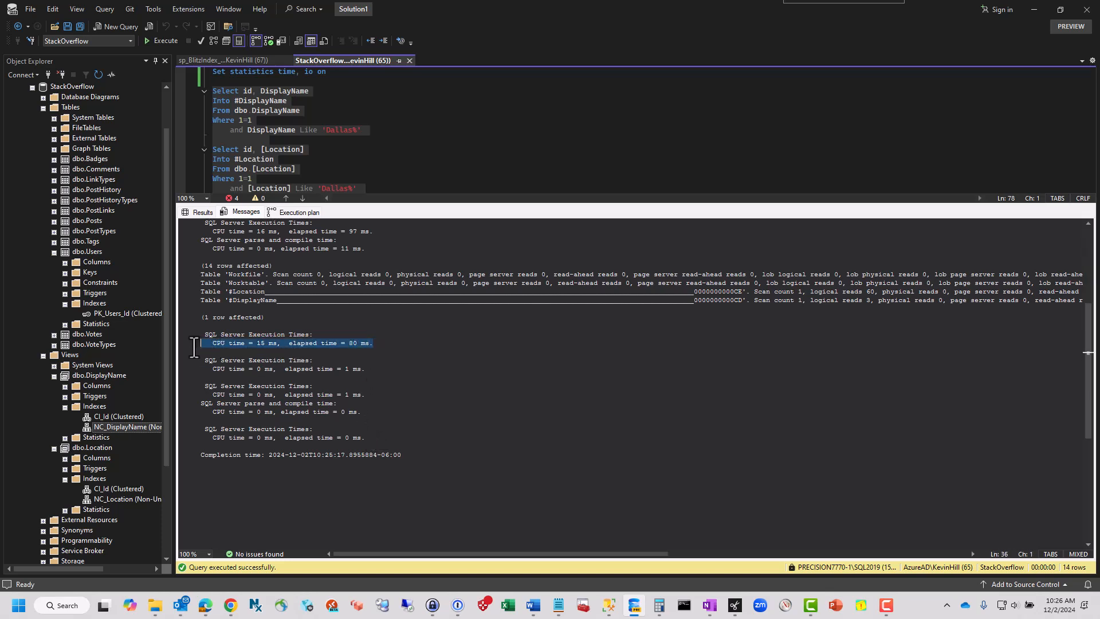
pyautogui.moveTo(191, 346)
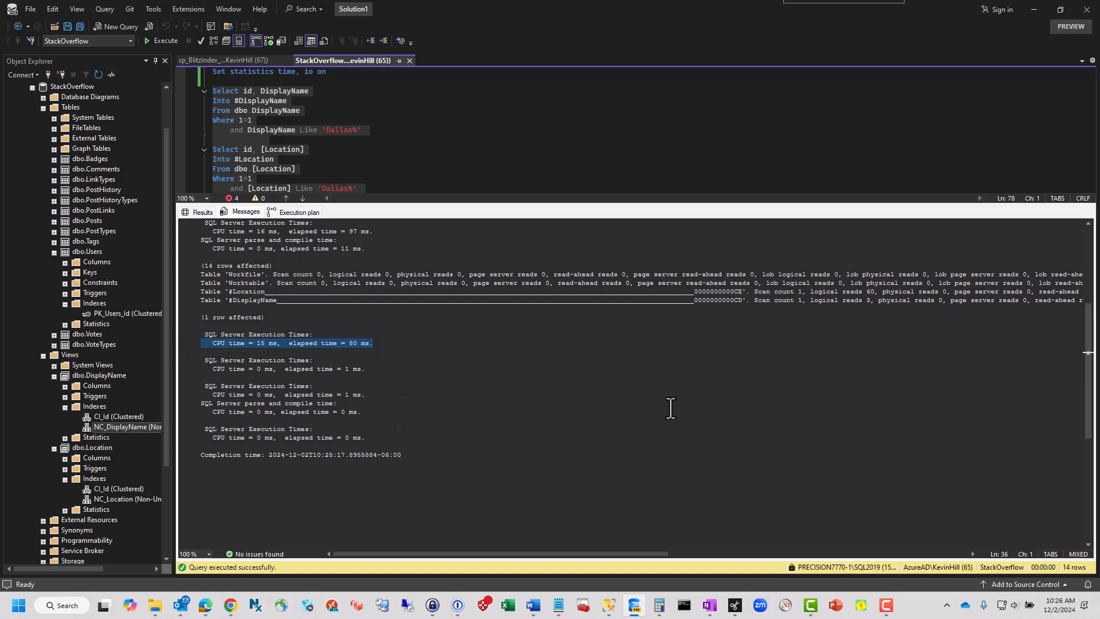
pyautogui.moveTo(686, 400)
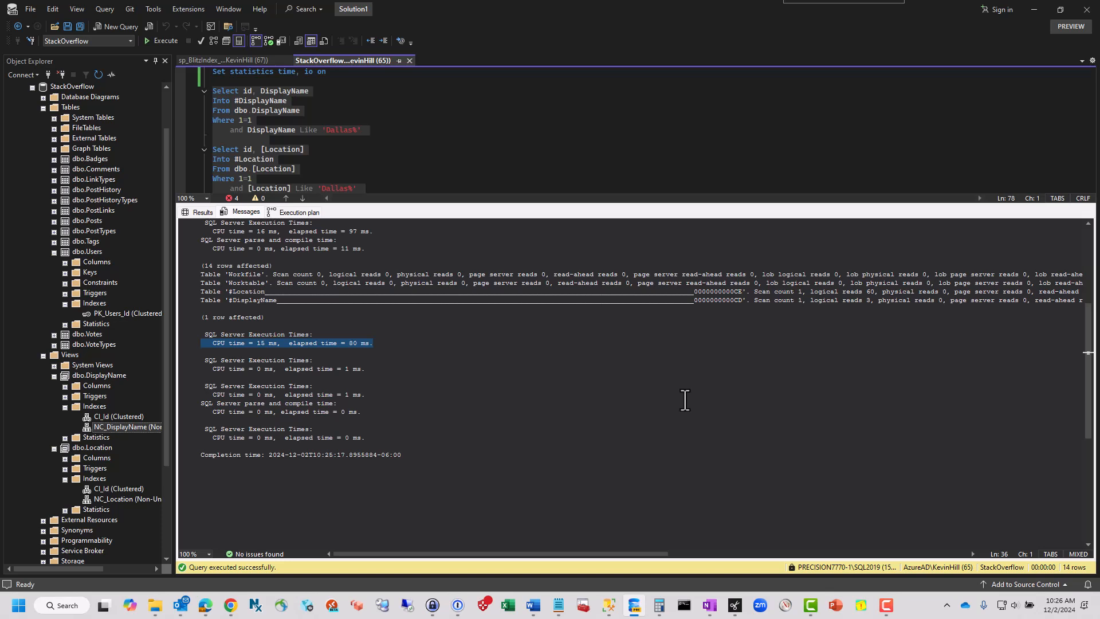
pyautogui.moveTo(679, 402)
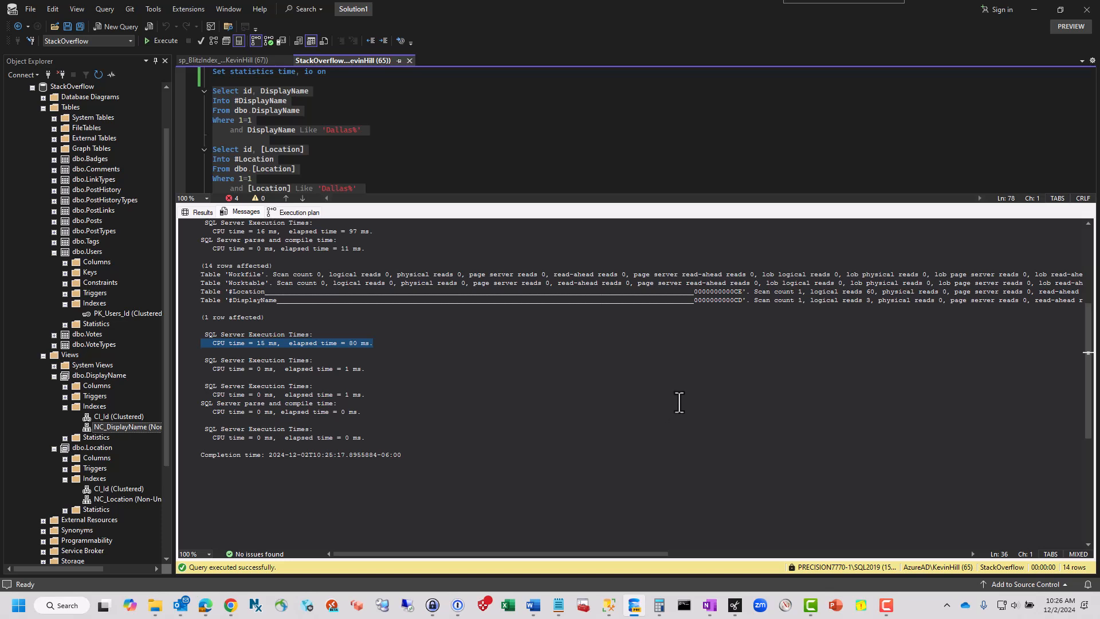
pyautogui.moveTo(654, 449)
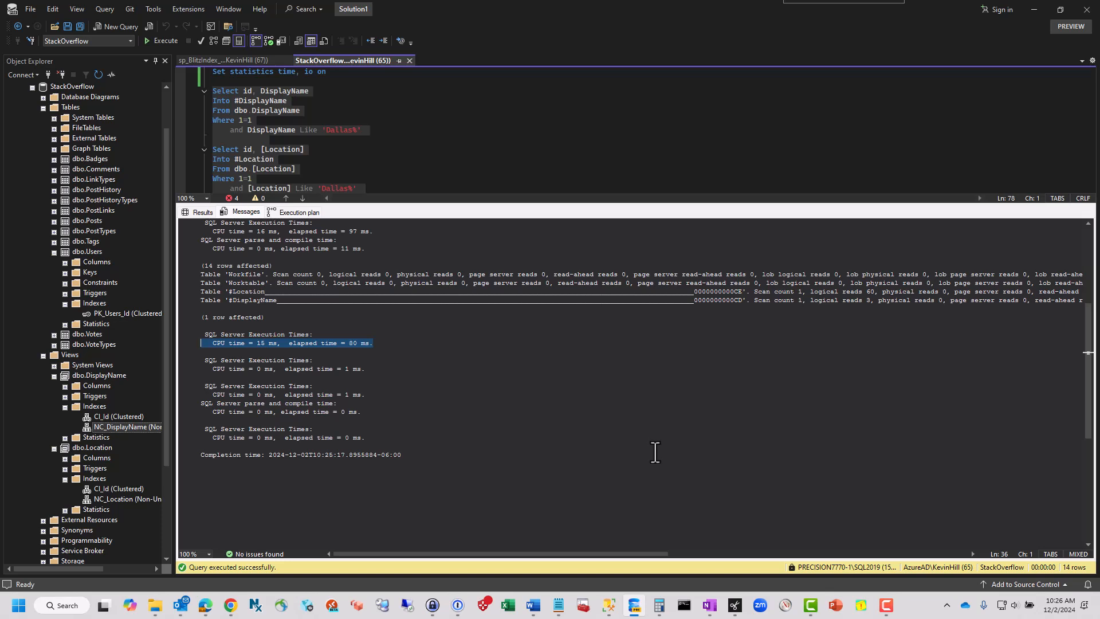
pyautogui.moveTo(669, 414)
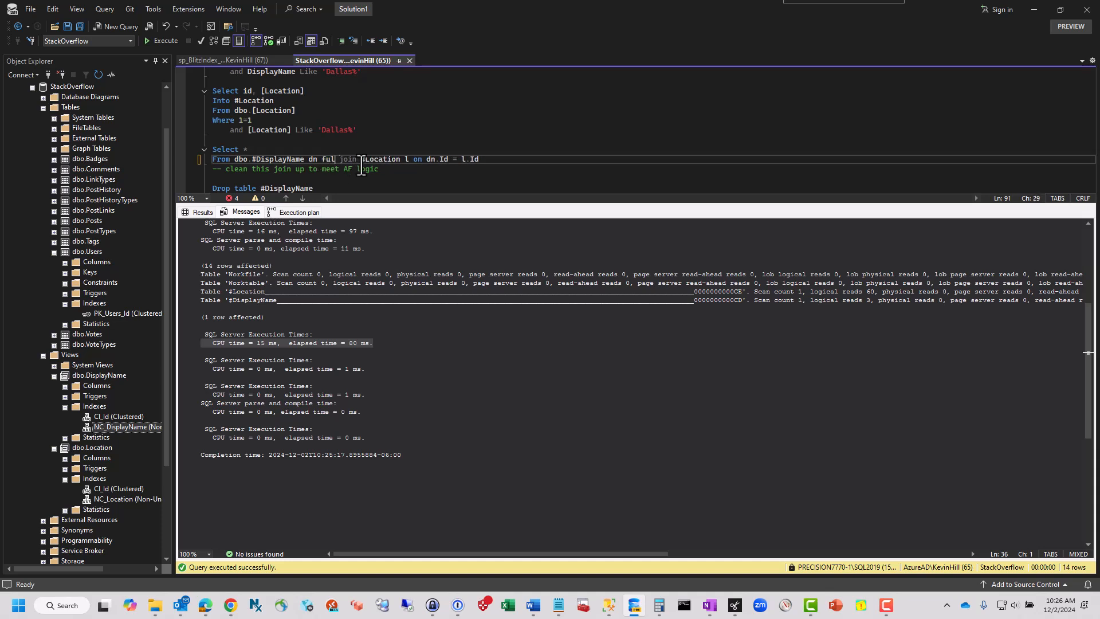
# Step: Run the script as a full outer join (9,867 rows) and review its plan and statistics
pyautogui.write('outer')
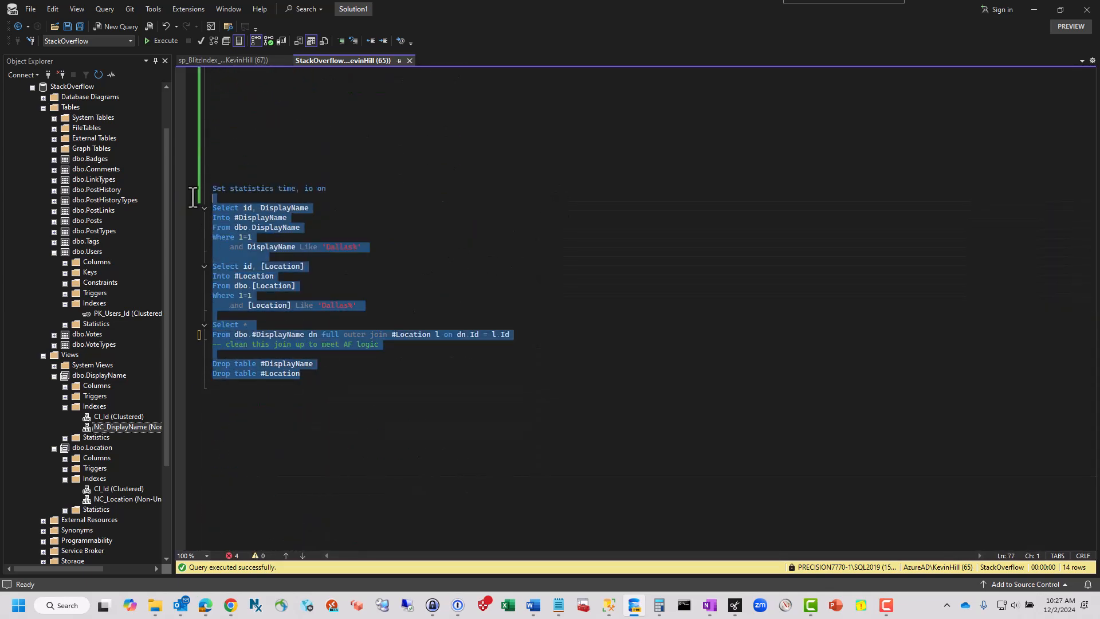
pyautogui.click(162, 40)
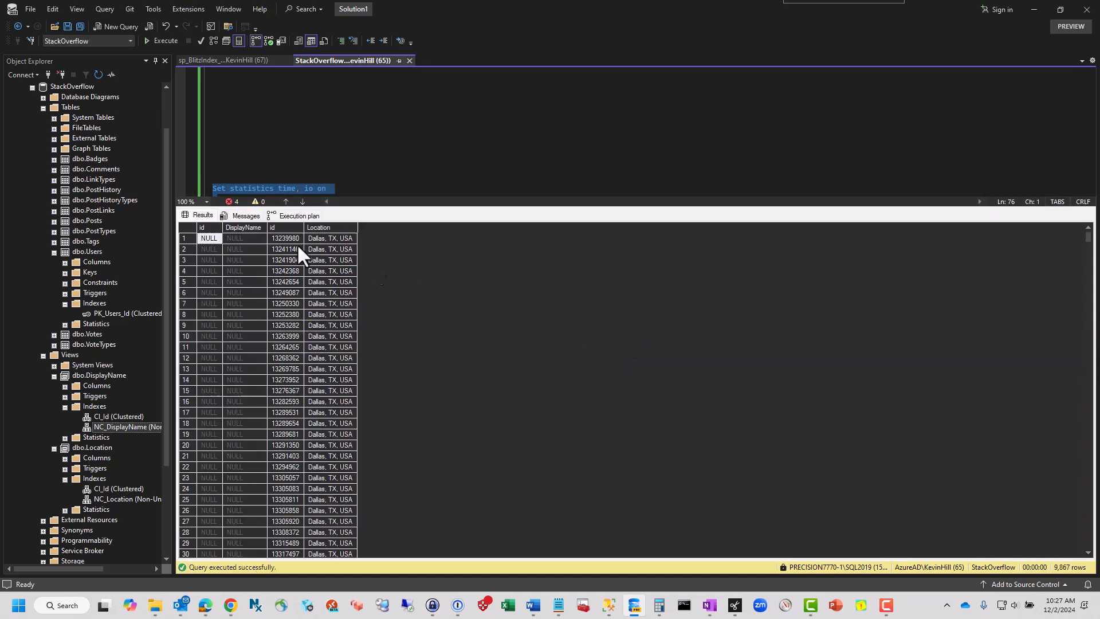
pyautogui.click(299, 215)
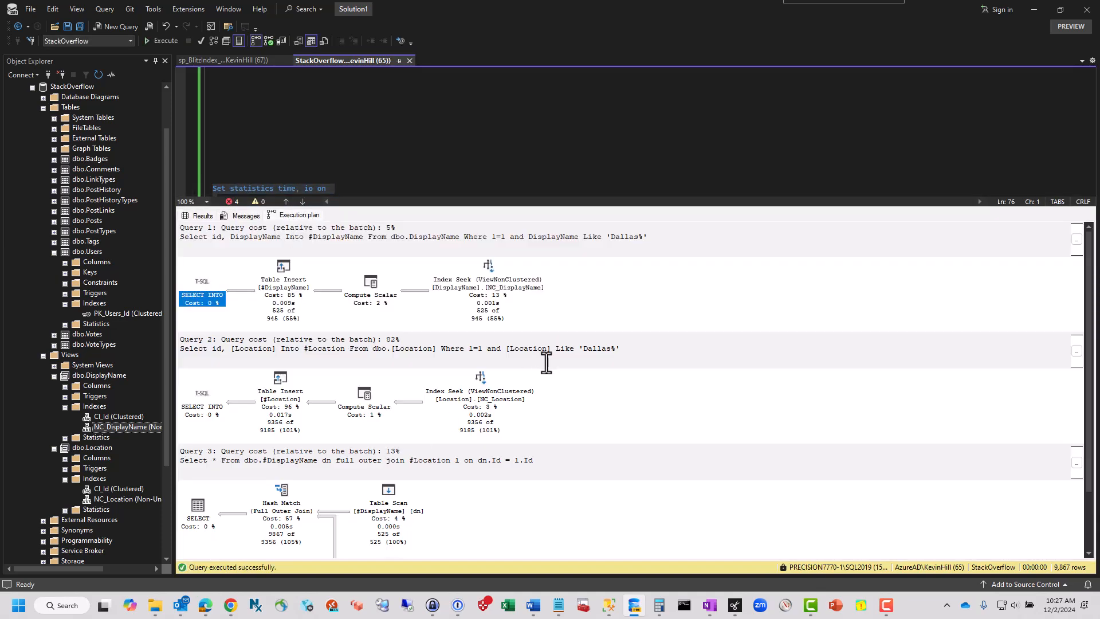
pyautogui.scroll(-3)
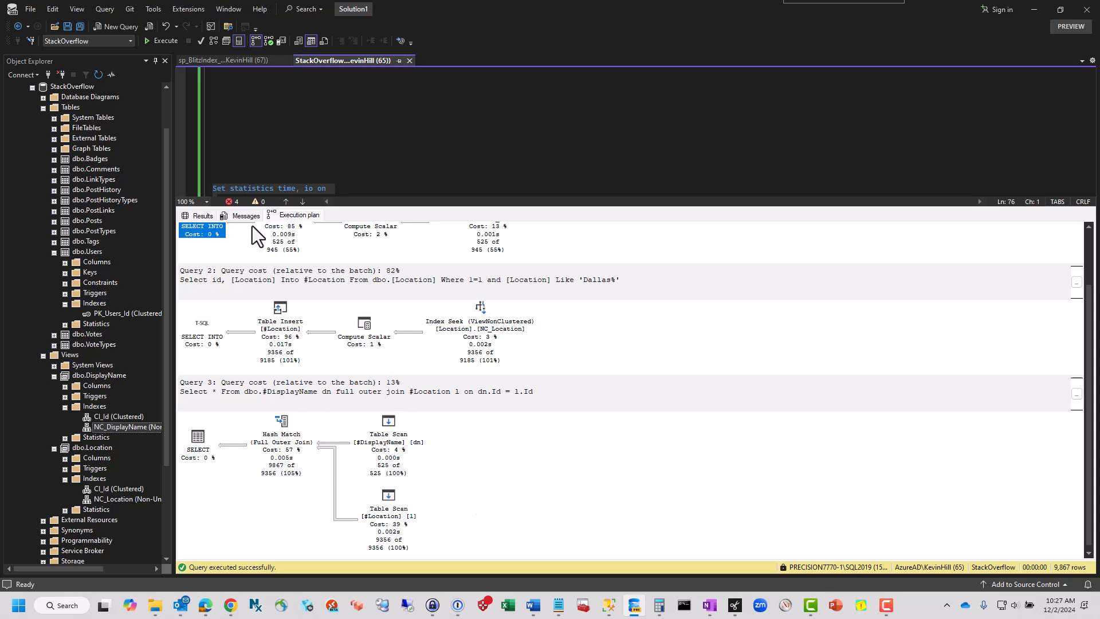
pyautogui.click(246, 215)
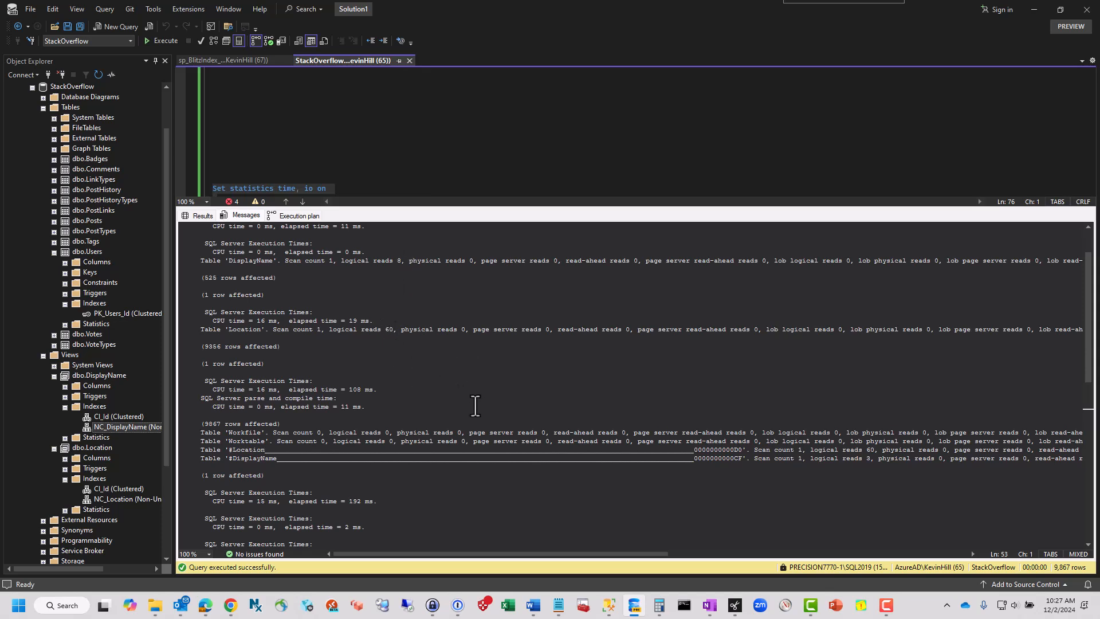
pyautogui.scroll(-3)
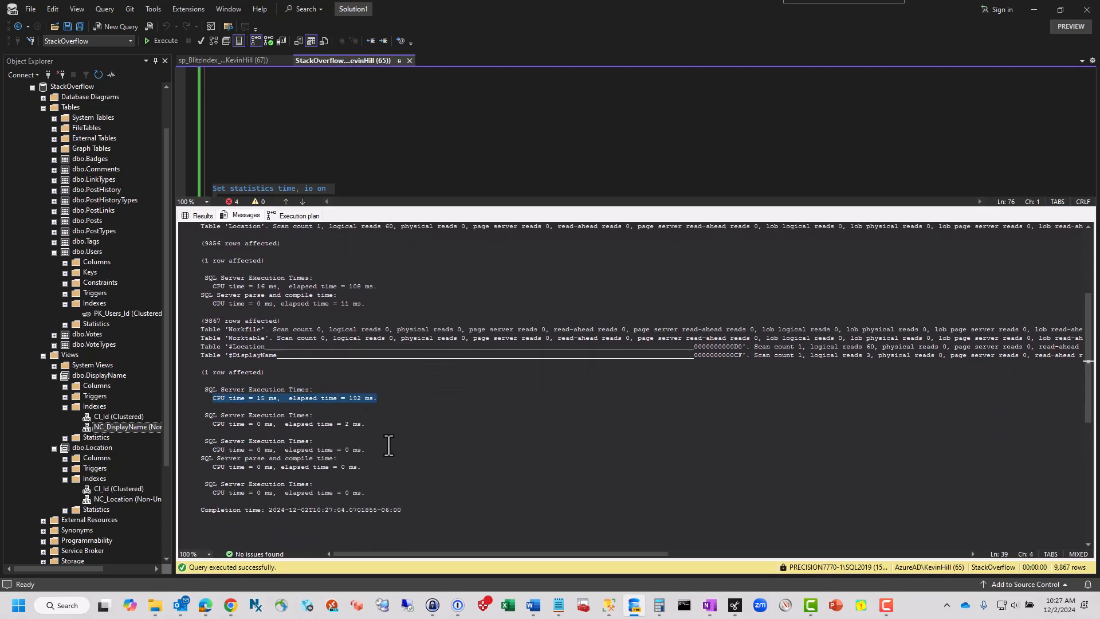
pyautogui.moveTo(491, 449)
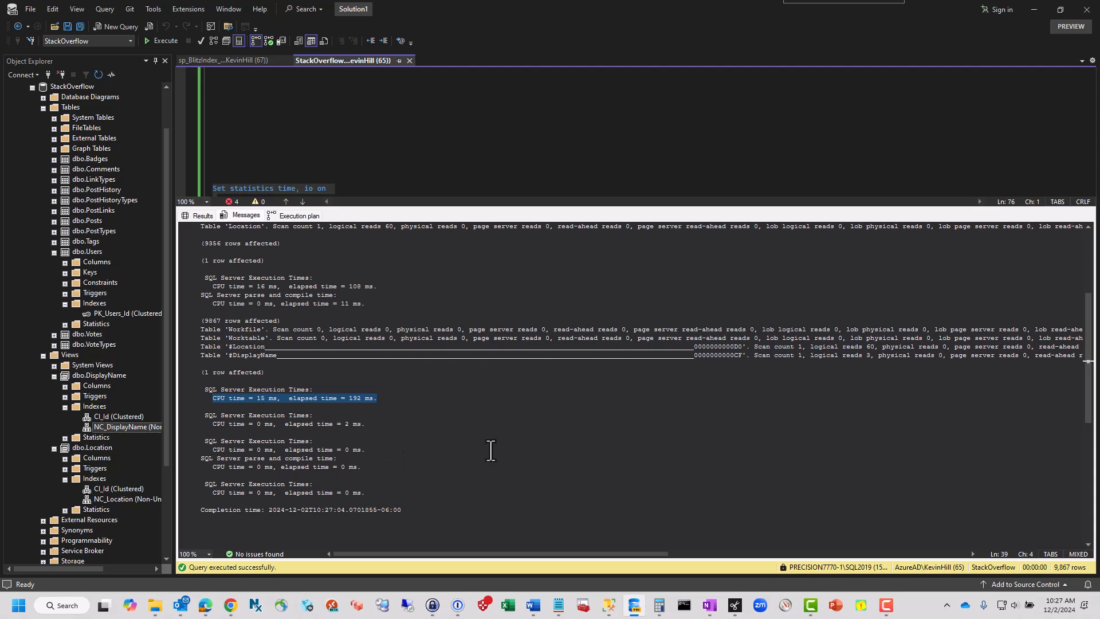
pyautogui.moveTo(382, 449)
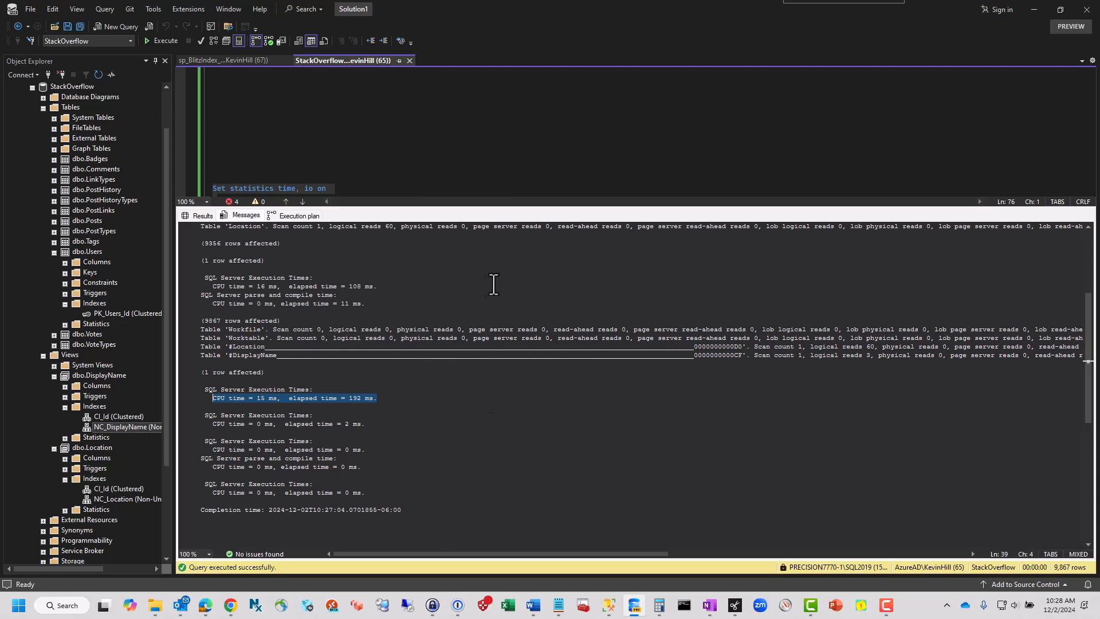
pyautogui.moveTo(413, 289)
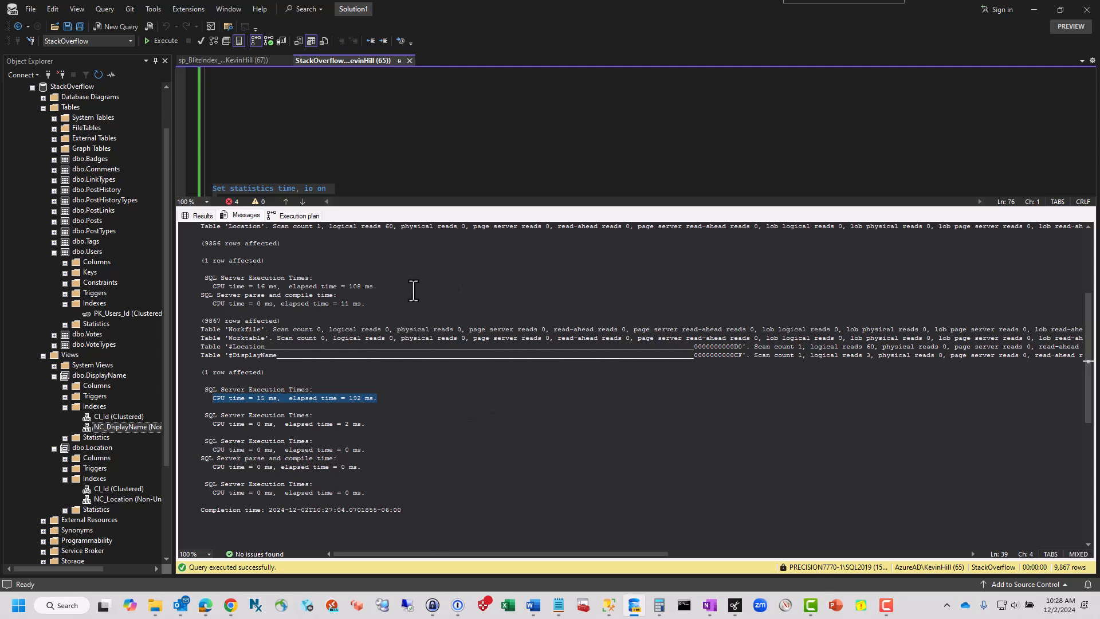
pyautogui.moveTo(399, 230)
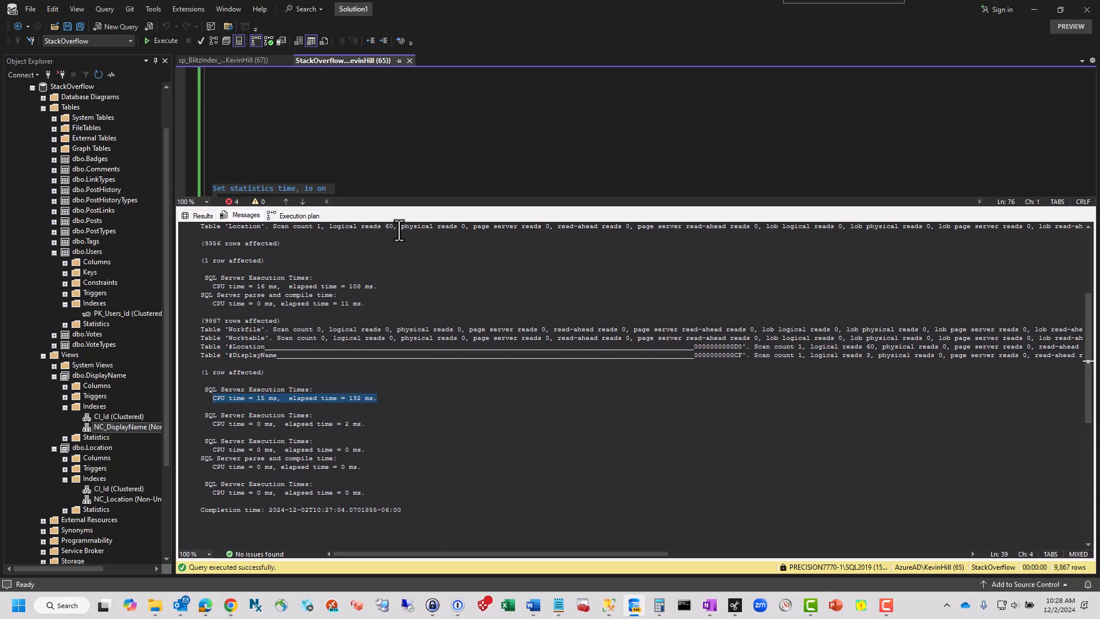
pyautogui.moveTo(621, 404)
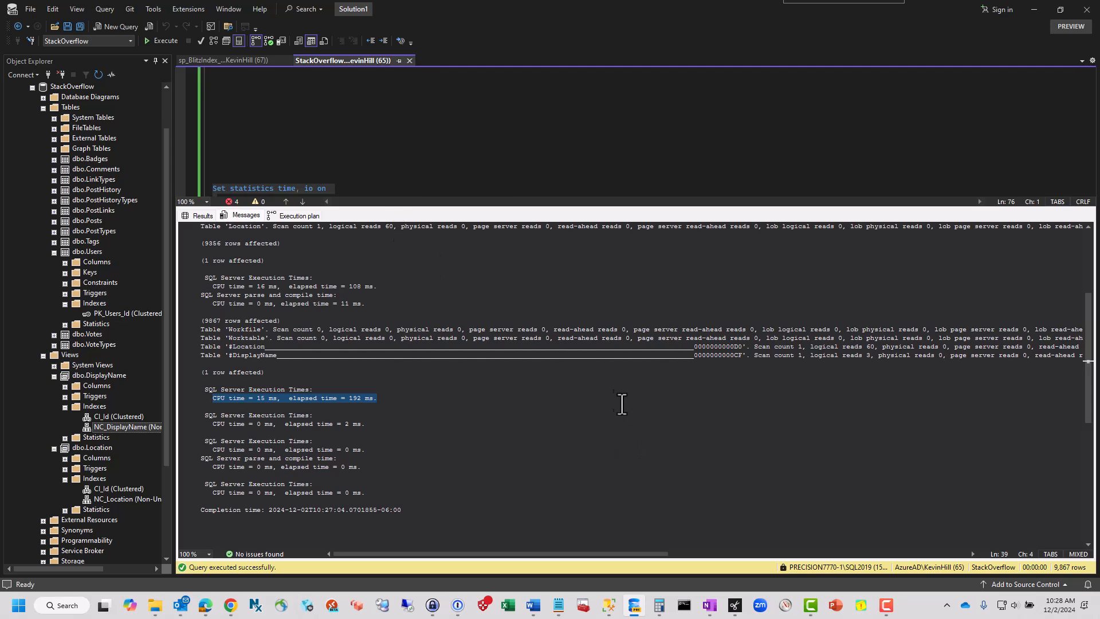
pyautogui.moveTo(641, 398)
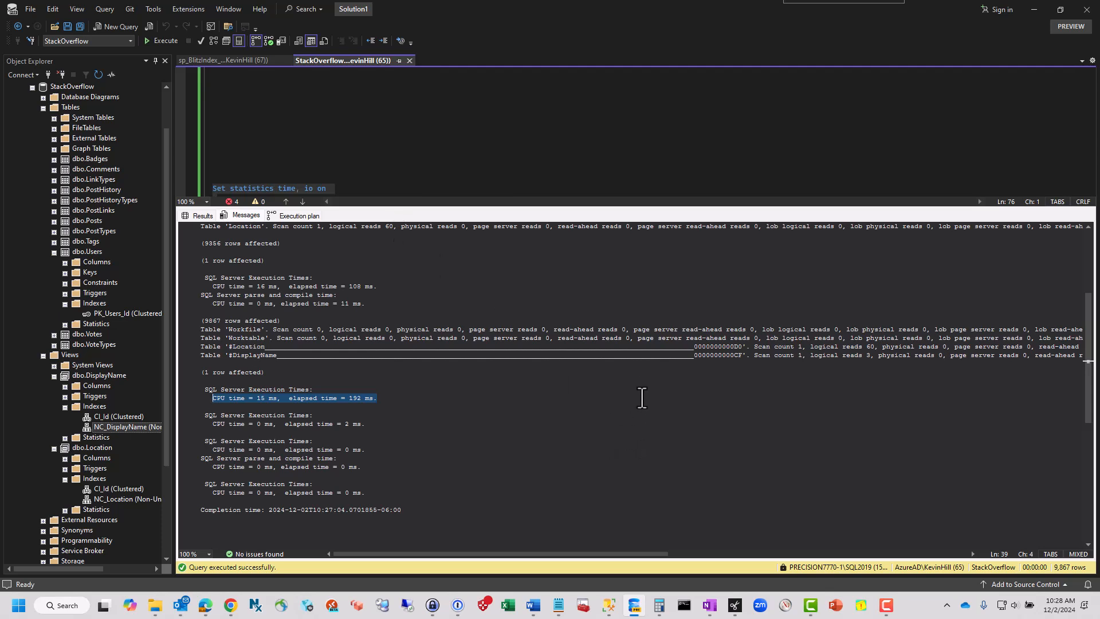
pyautogui.moveTo(594, 425)
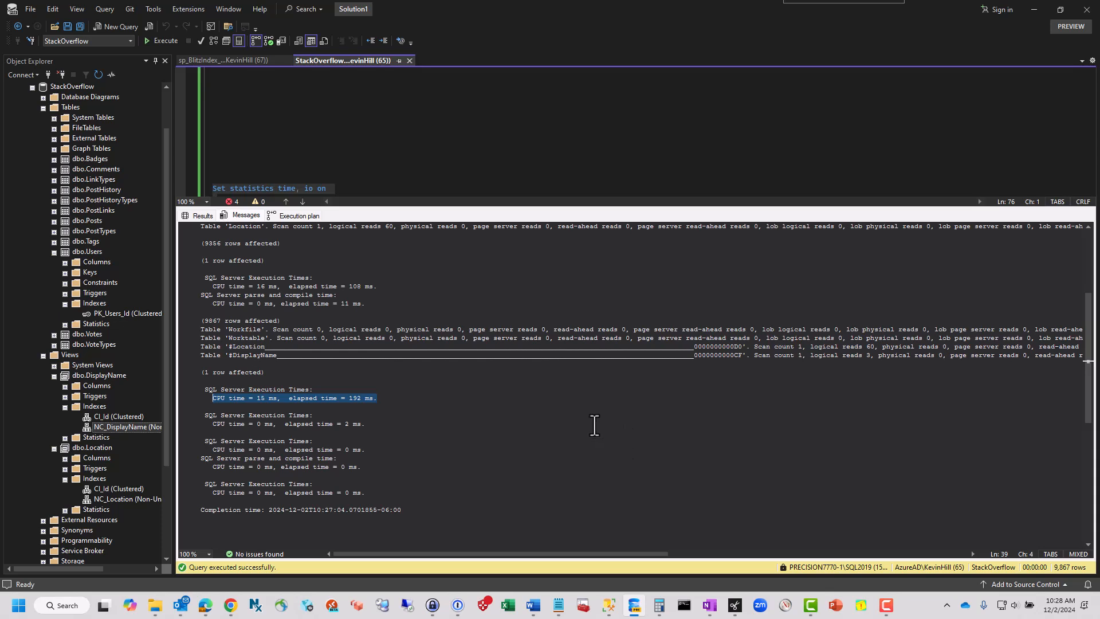
pyautogui.moveTo(555, 390)
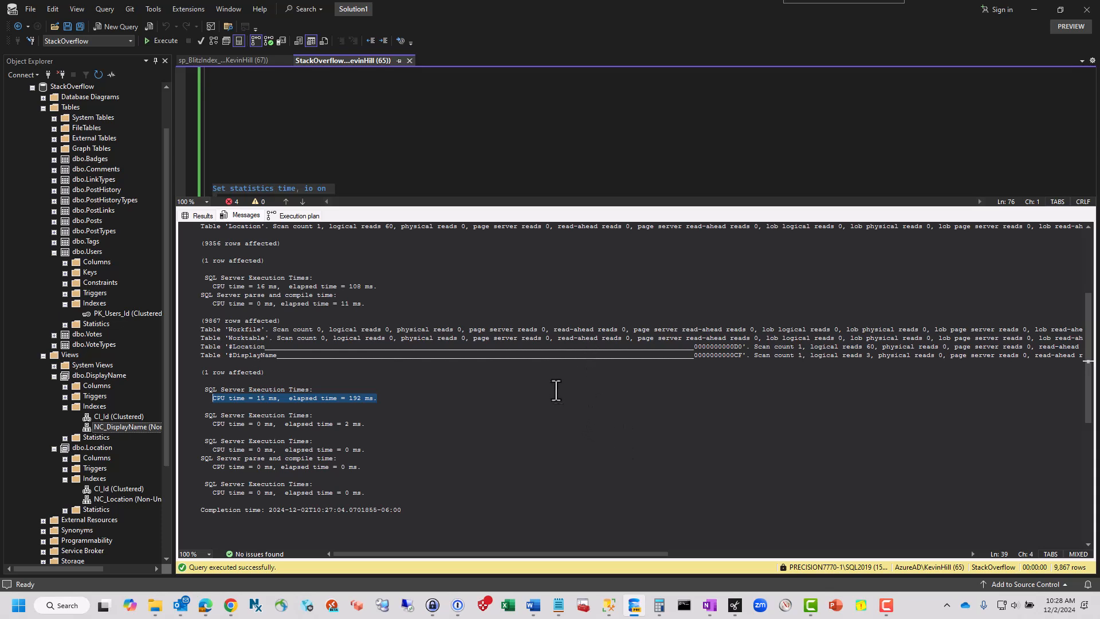
pyautogui.moveTo(582, 477)
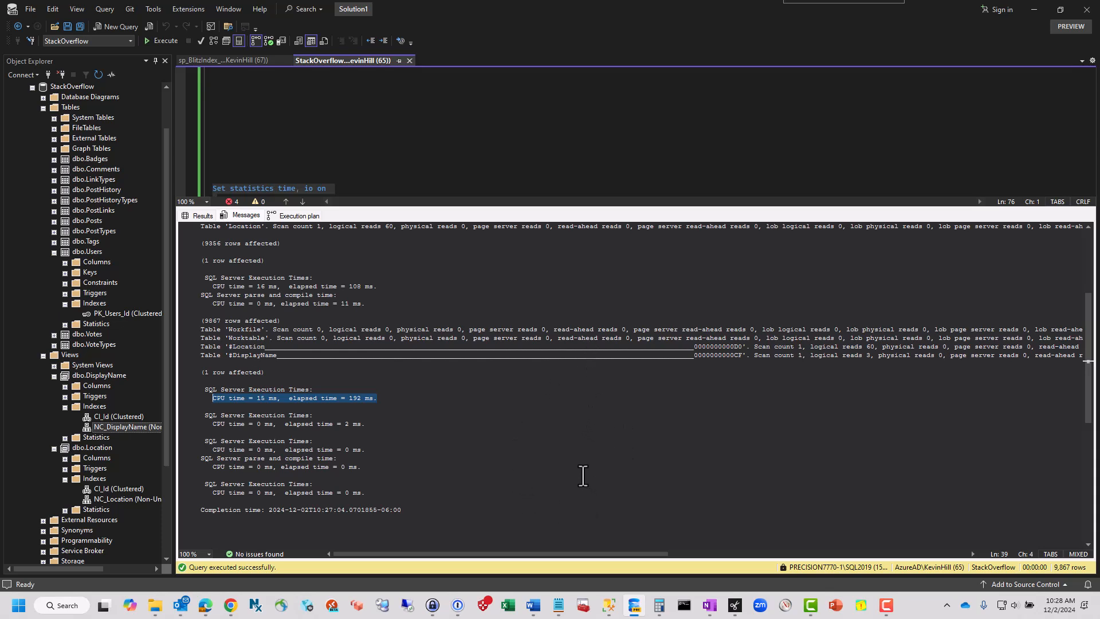